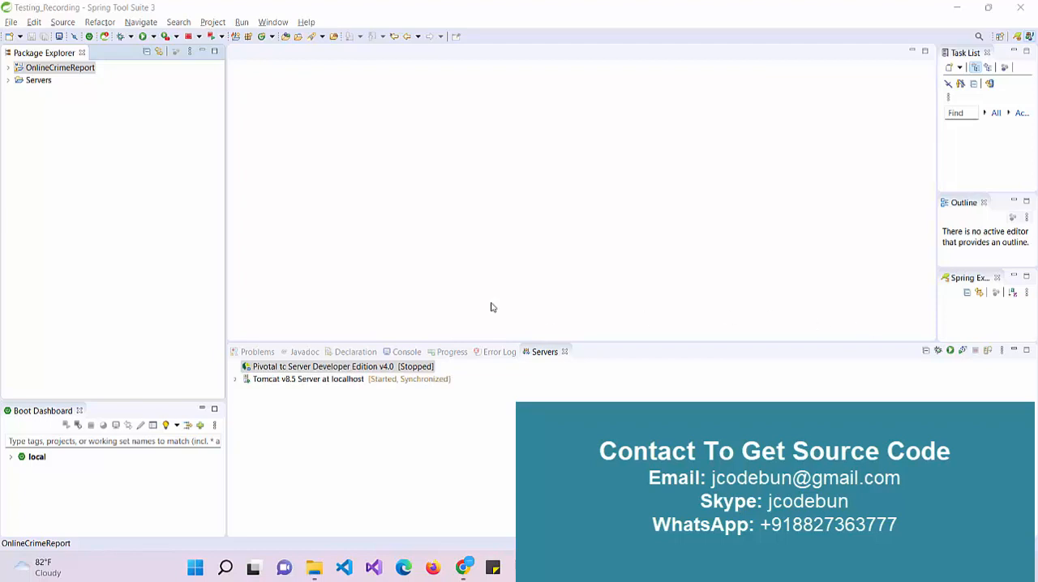
mouse_move(69, 78)
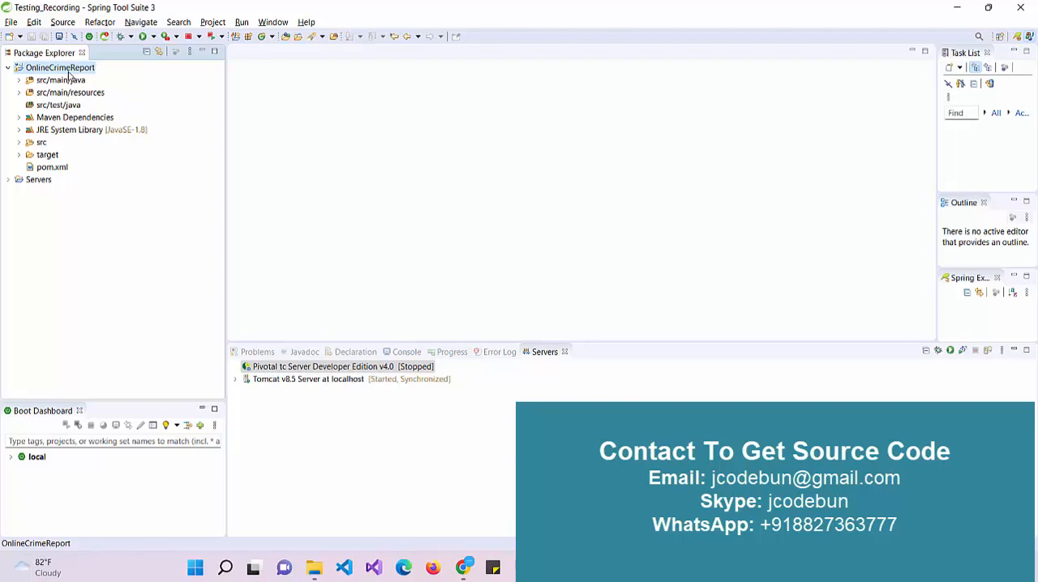
Run the OnlineCrimeReport project on the Tomcat v8.5 server at localhost
right_click(62, 68)
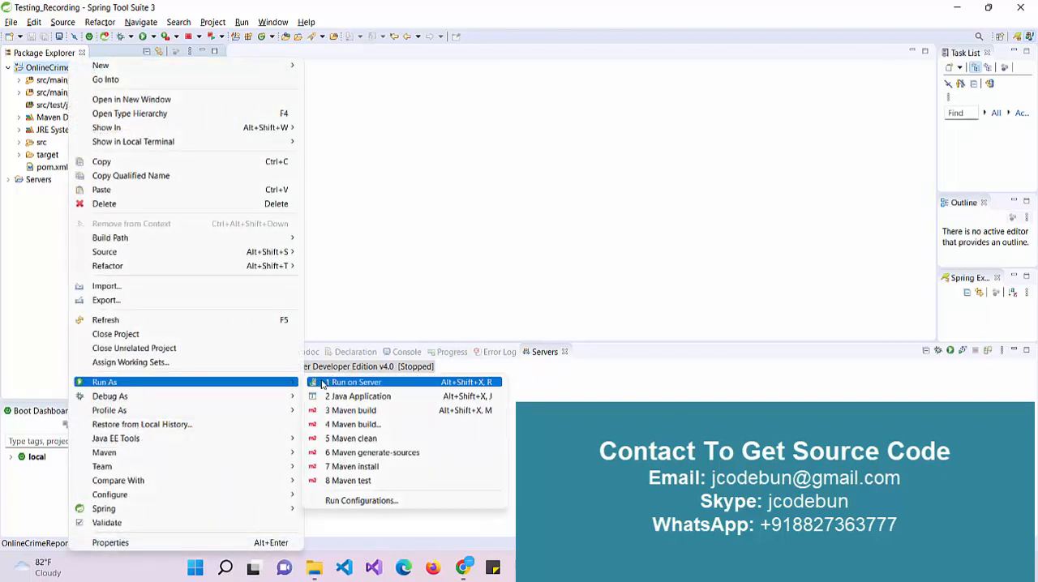
click(357, 383)
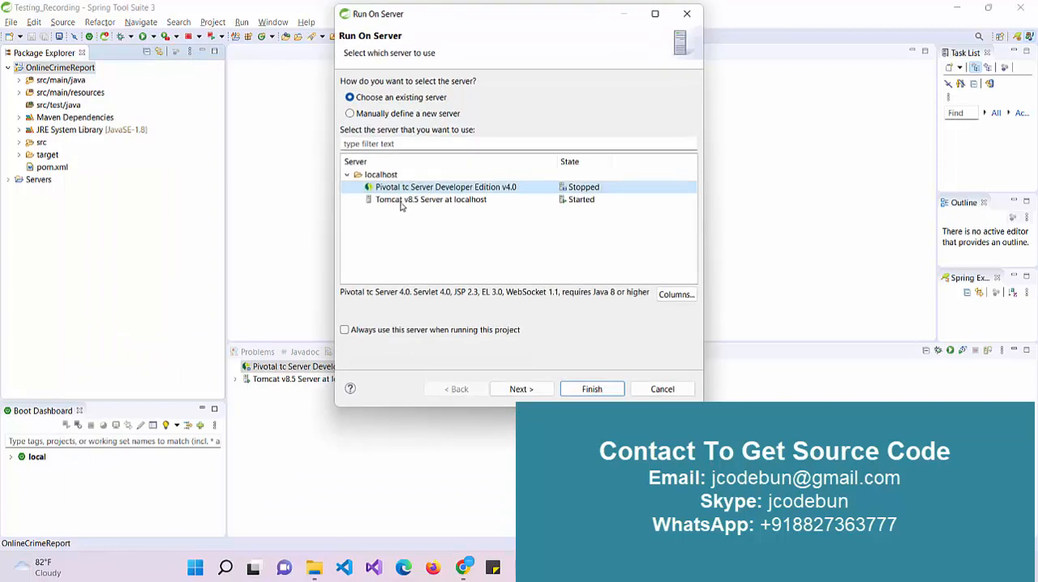
click(431, 199)
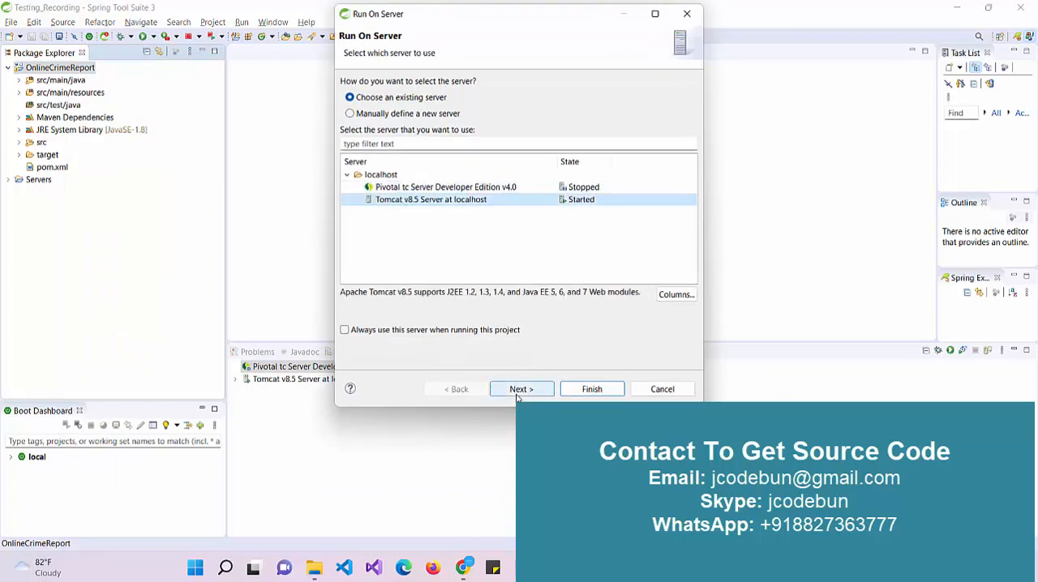
click(521, 389)
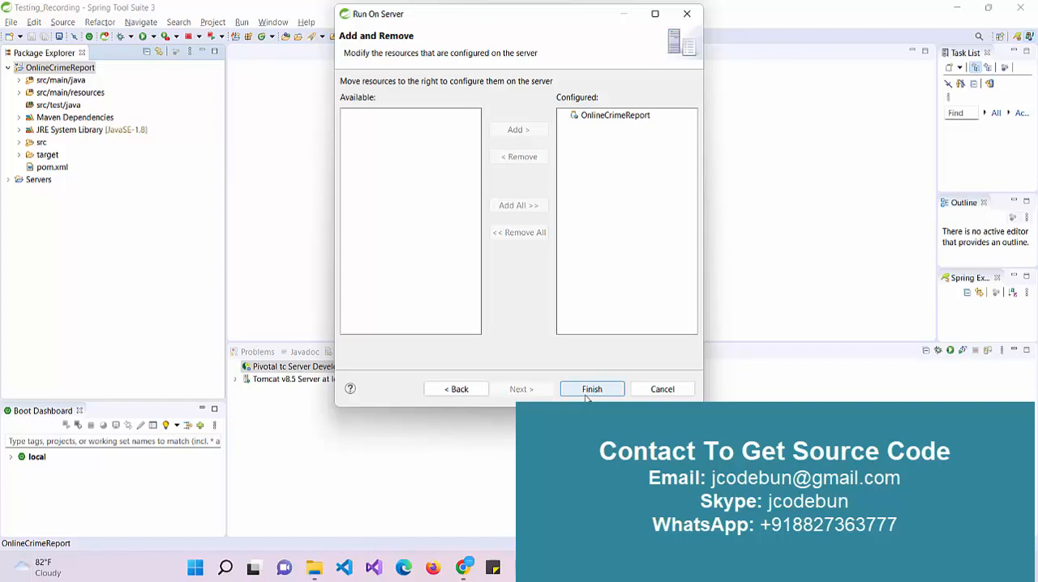
click(592, 390)
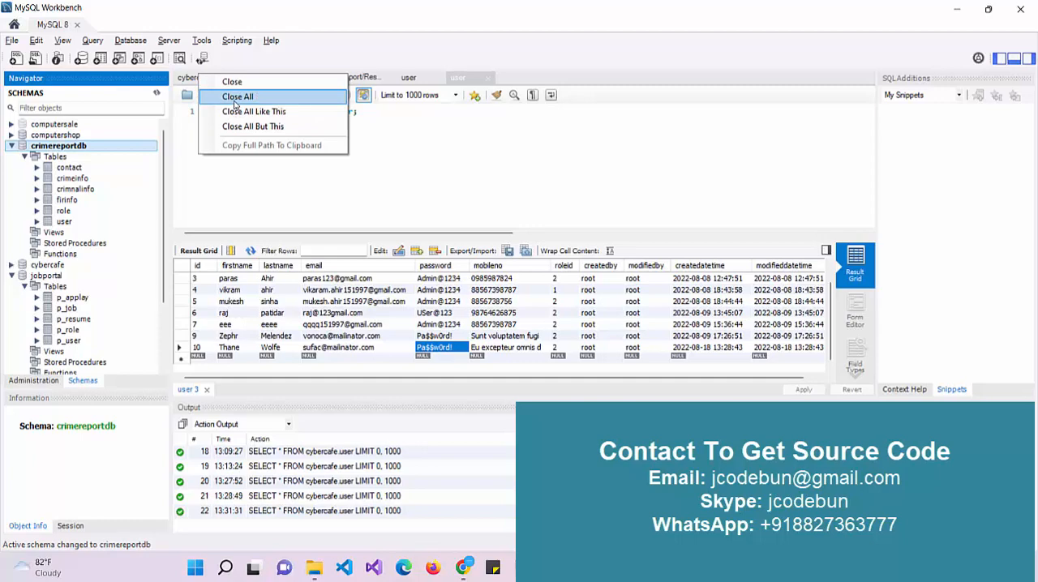
Close all query tabs, list the crimereportdb user table rows, and finish the Run On Server dialog
click(237, 96)
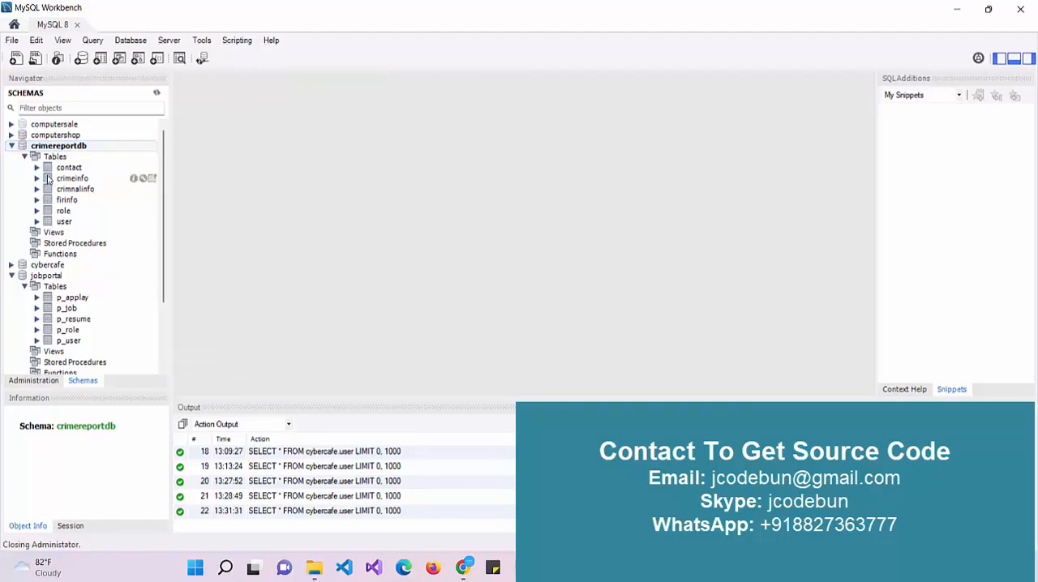
right_click(63, 220)
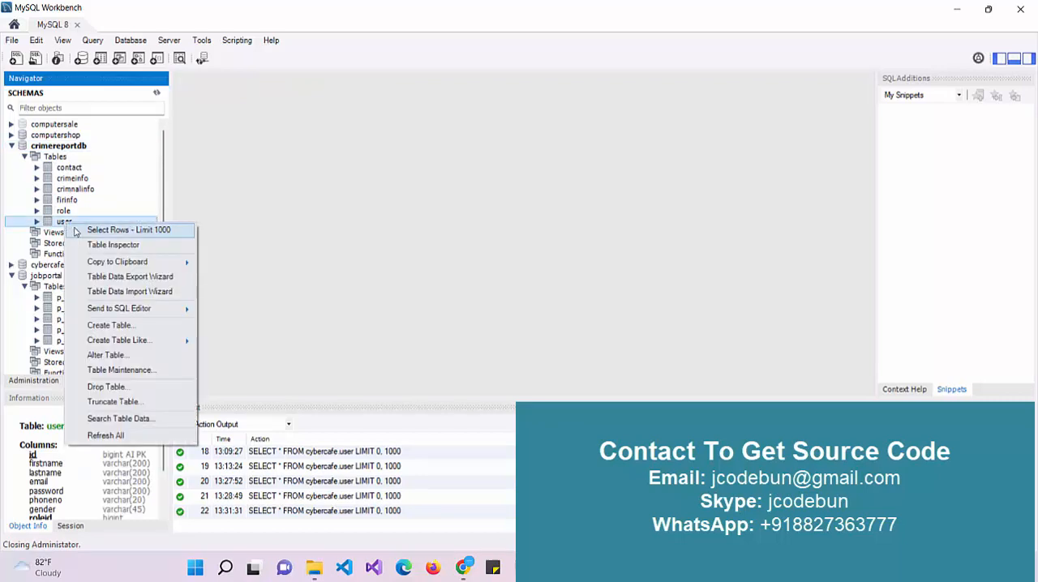
click(130, 231)
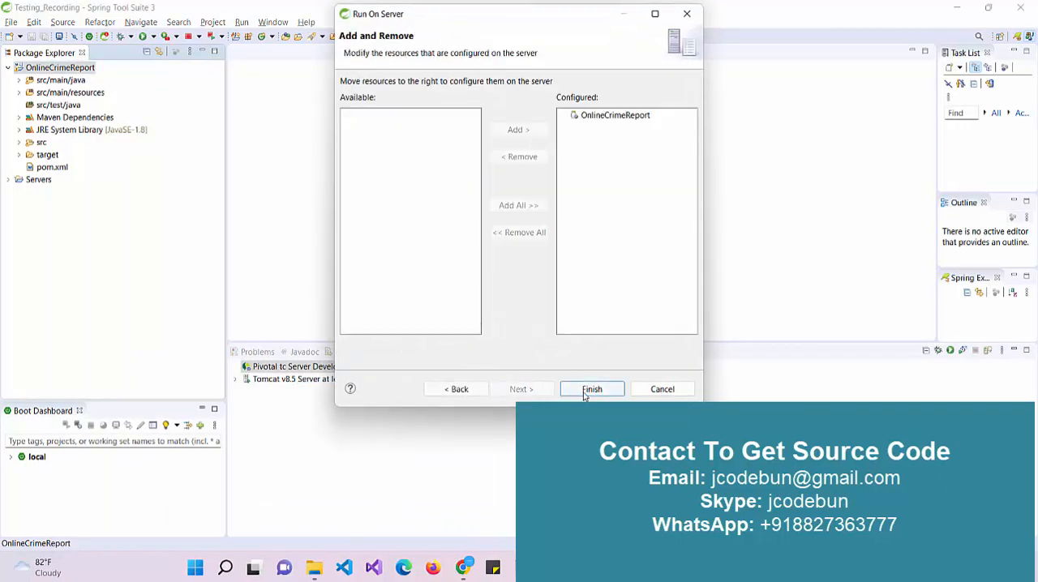
click(590, 389)
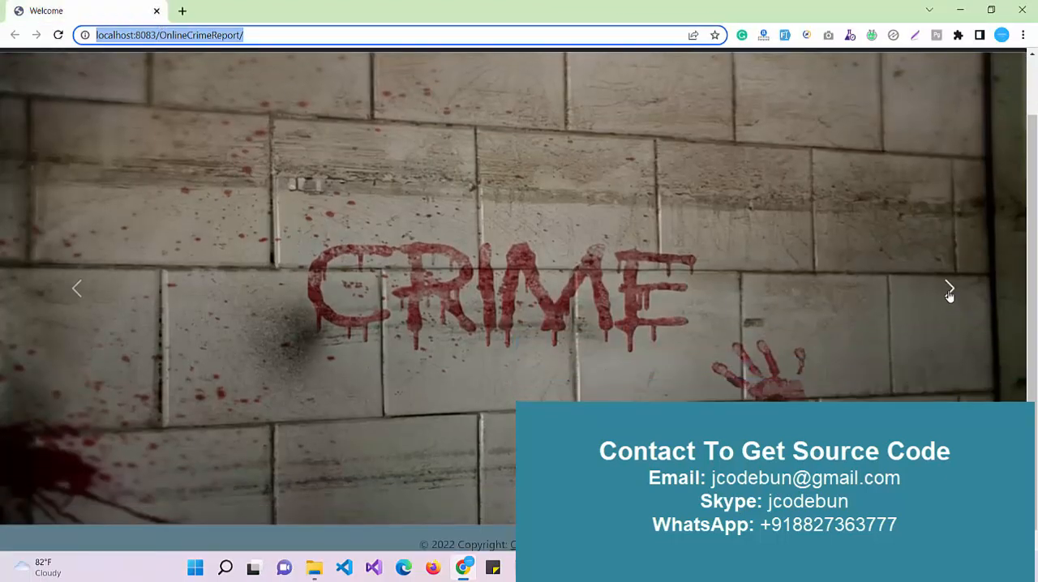
Go to the sign-in page and copy the admin's stored password from the user table
click(949, 289)
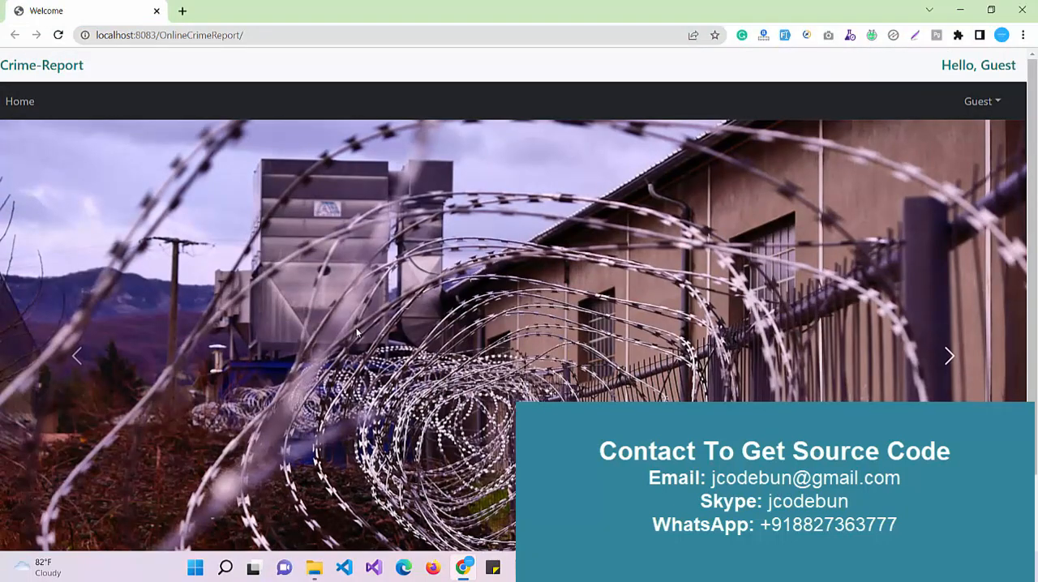
mouse_move(969, 112)
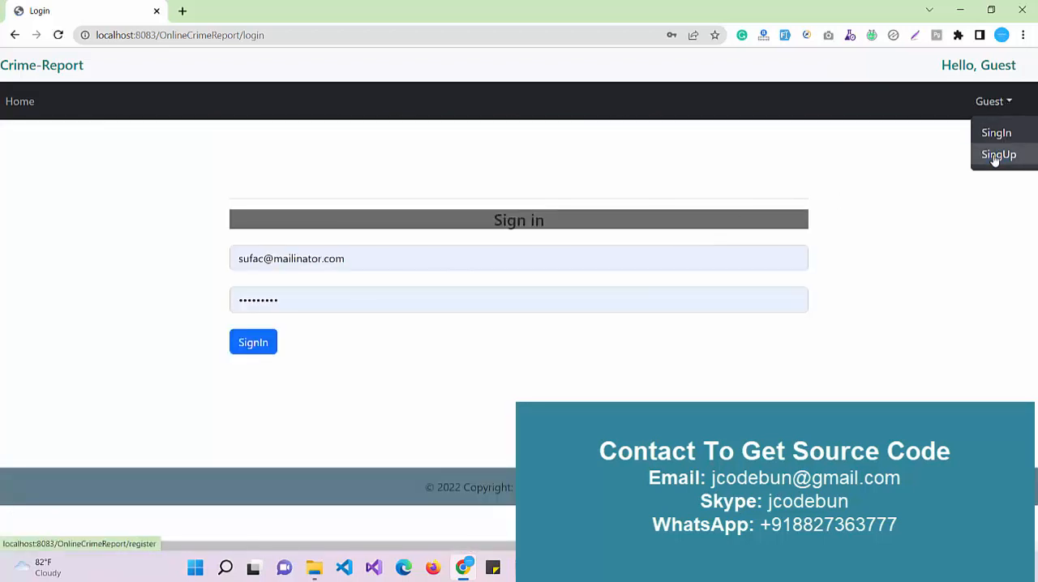
click(998, 154)
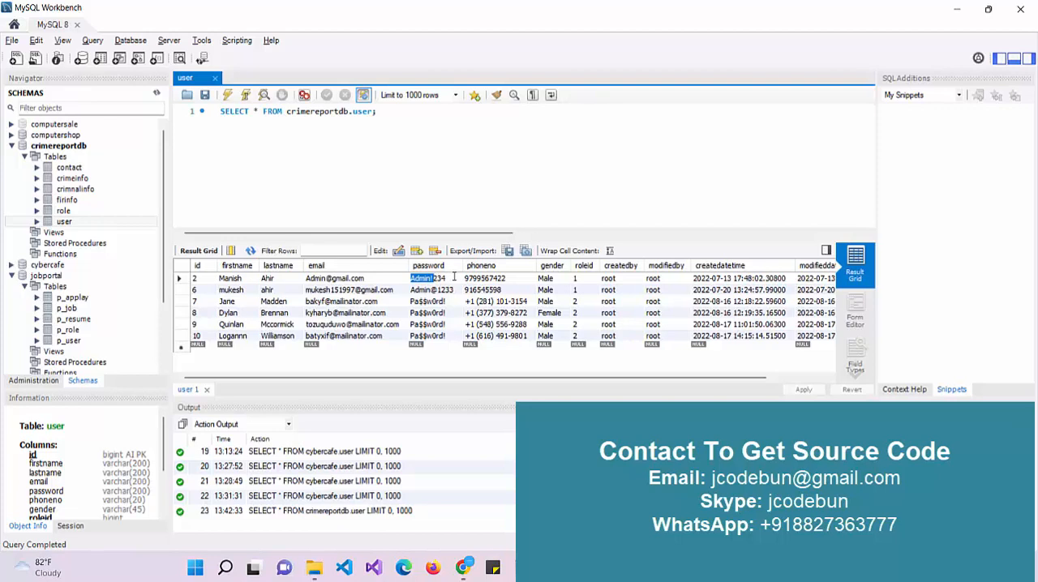
double_click(422, 279)
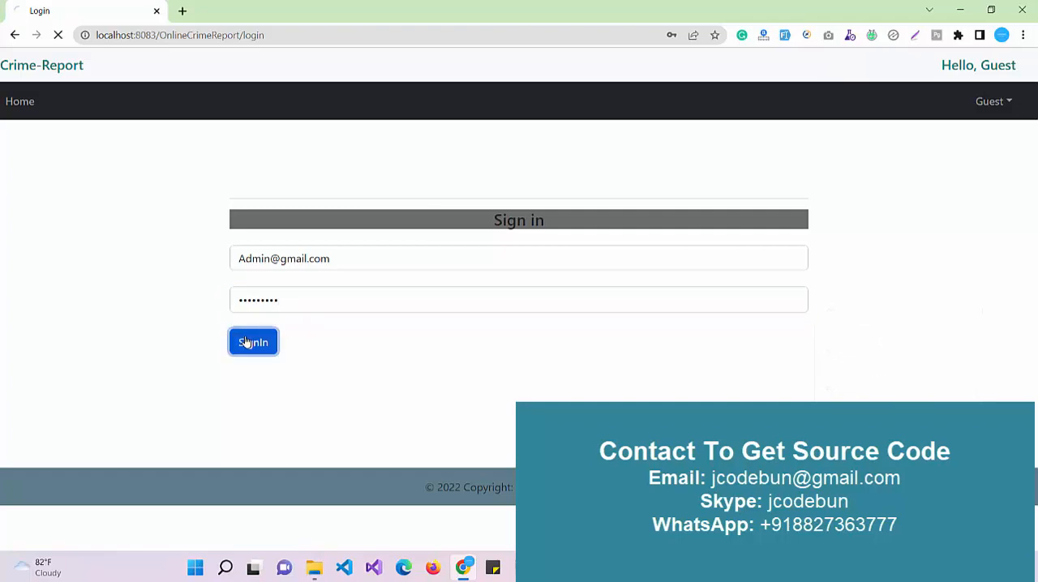
Sign in as the admin and view the User List page, entering 'Manish'
click(253, 341)
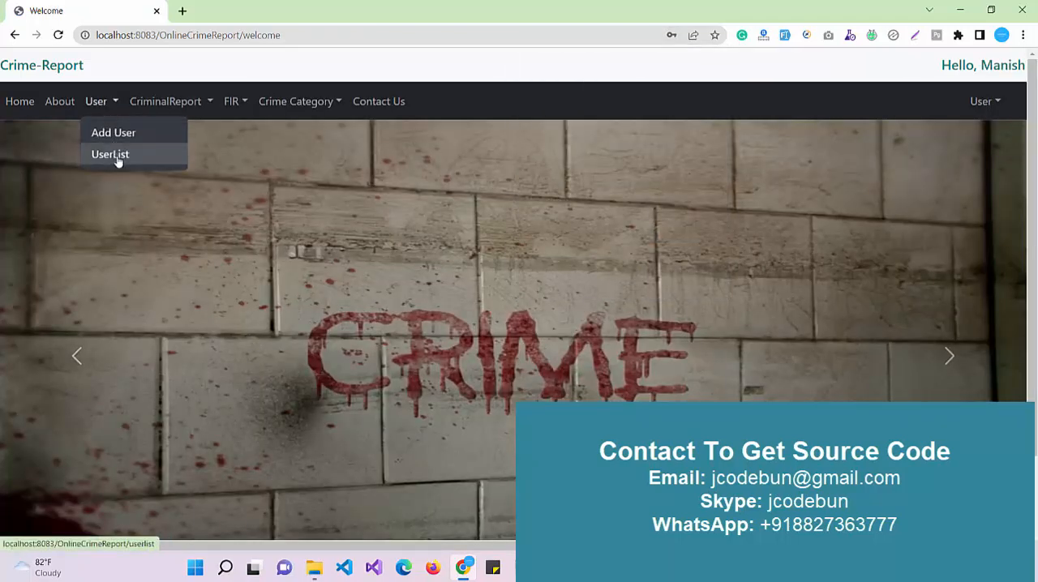
click(110, 154)
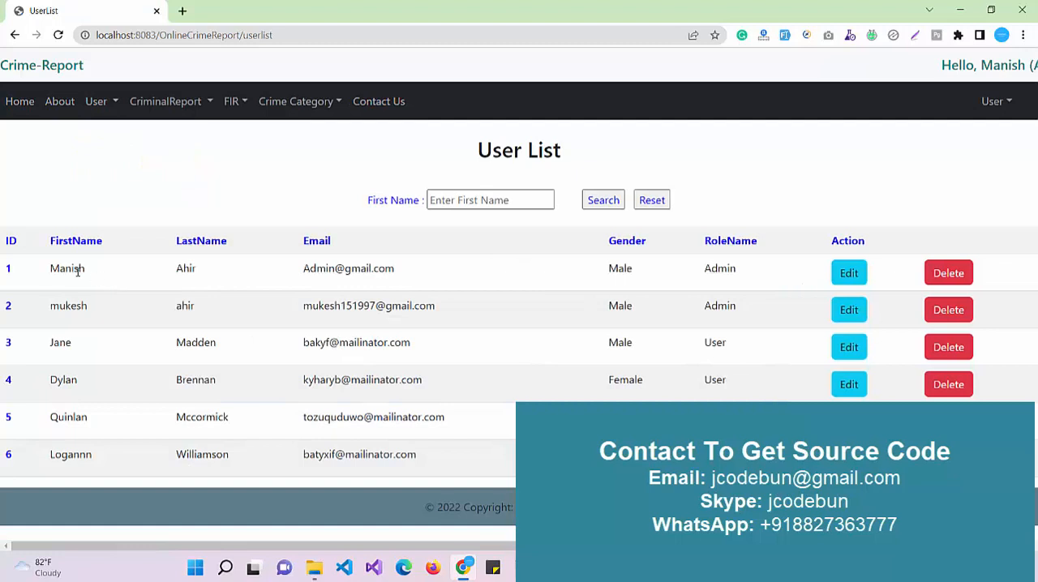
text(Manish)
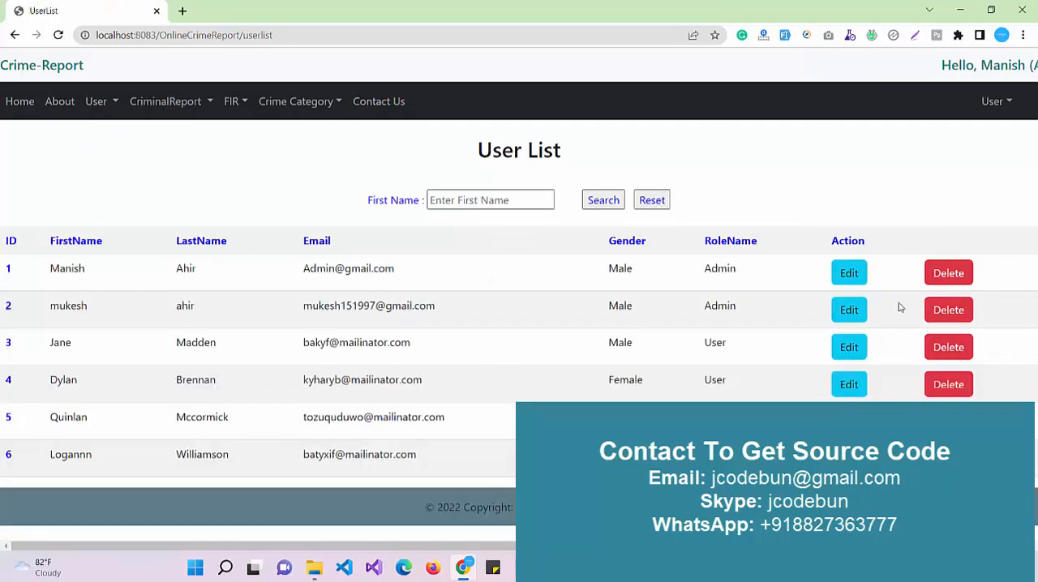
mouse_move(187, 224)
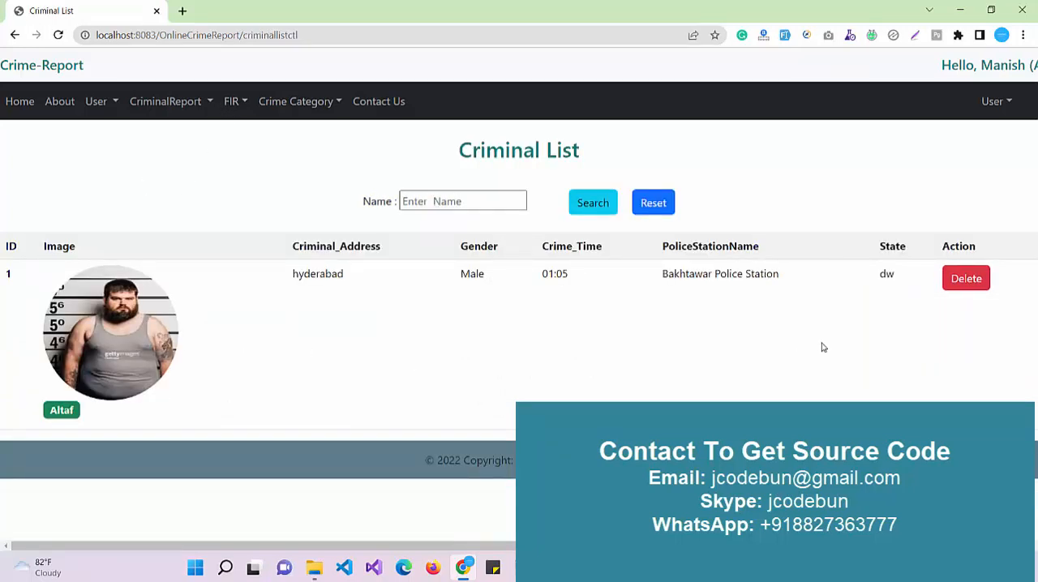
Add a new criminal report with a photo attached and save it
click(166, 101)
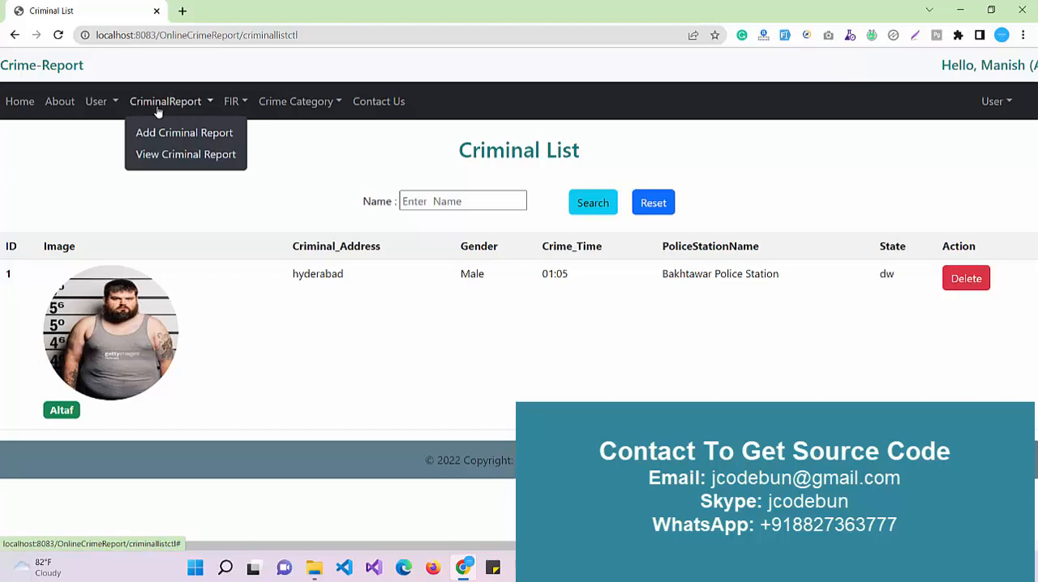
click(185, 133)
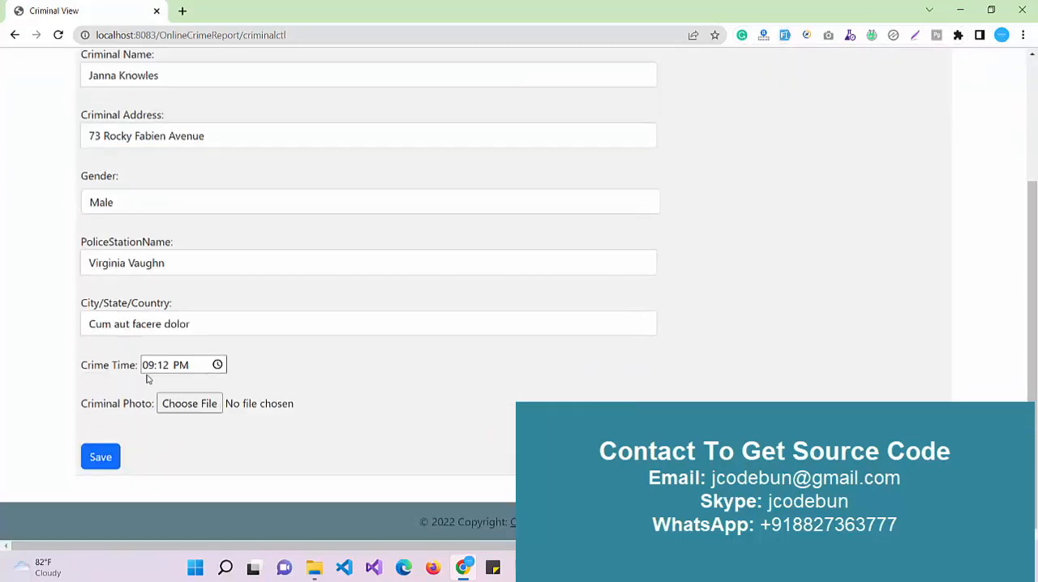
click(188, 402)
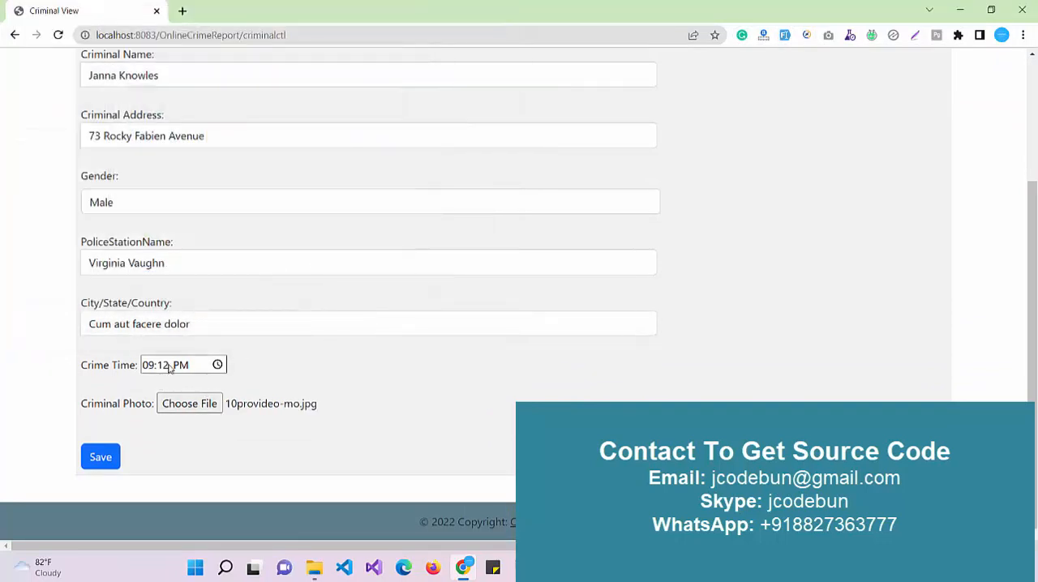
click(101, 457)
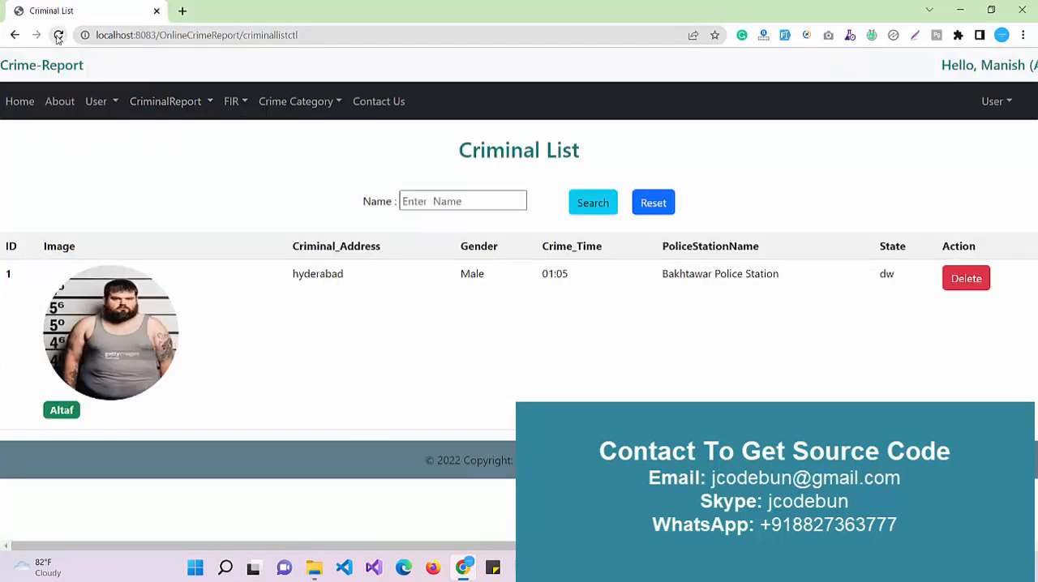
View the FIR list, return to the criminal list, then go to the Write FIR form
click(58, 35)
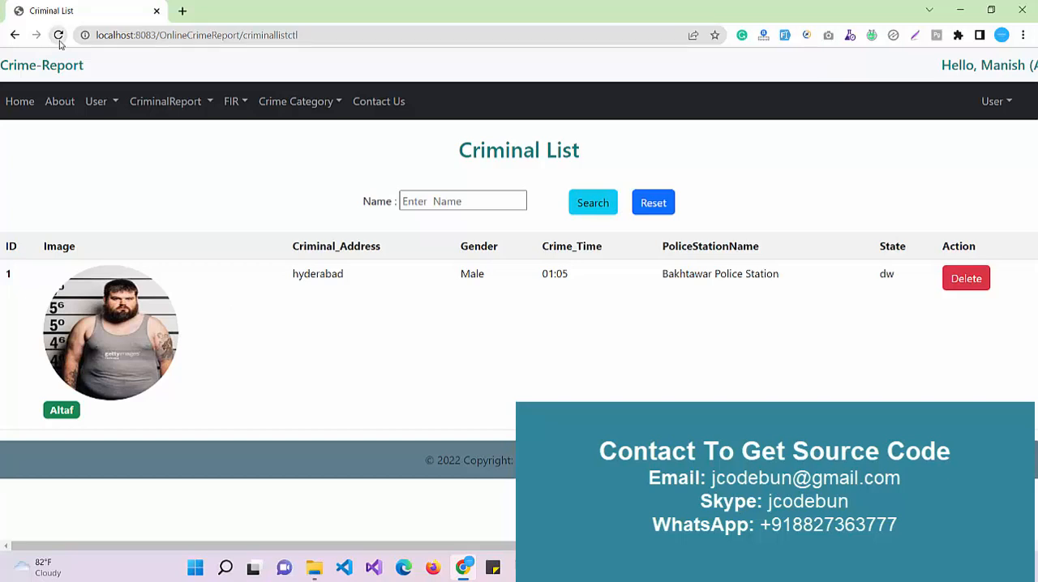
click(166, 101)
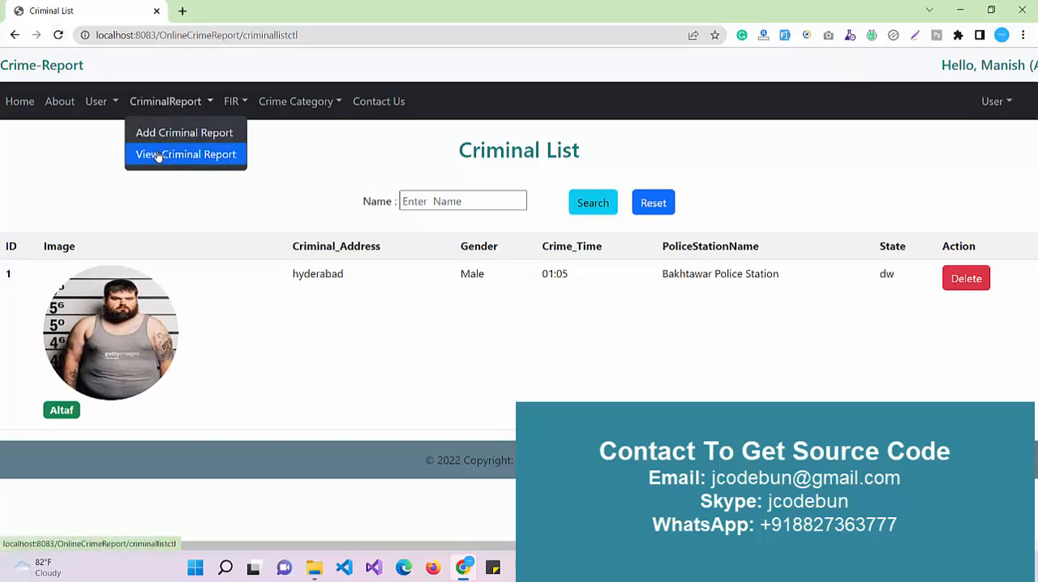
click(230, 100)
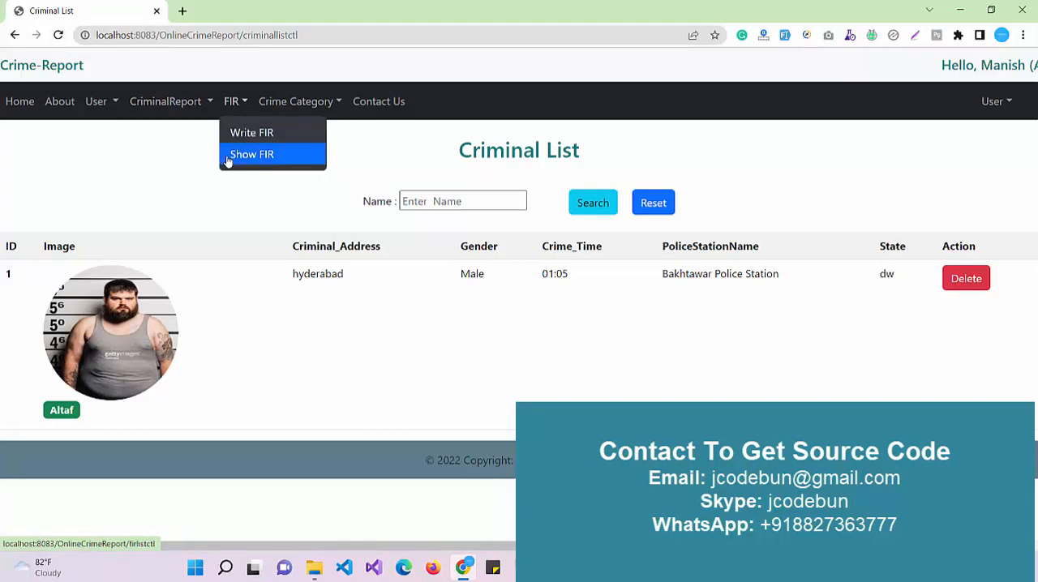
click(251, 154)
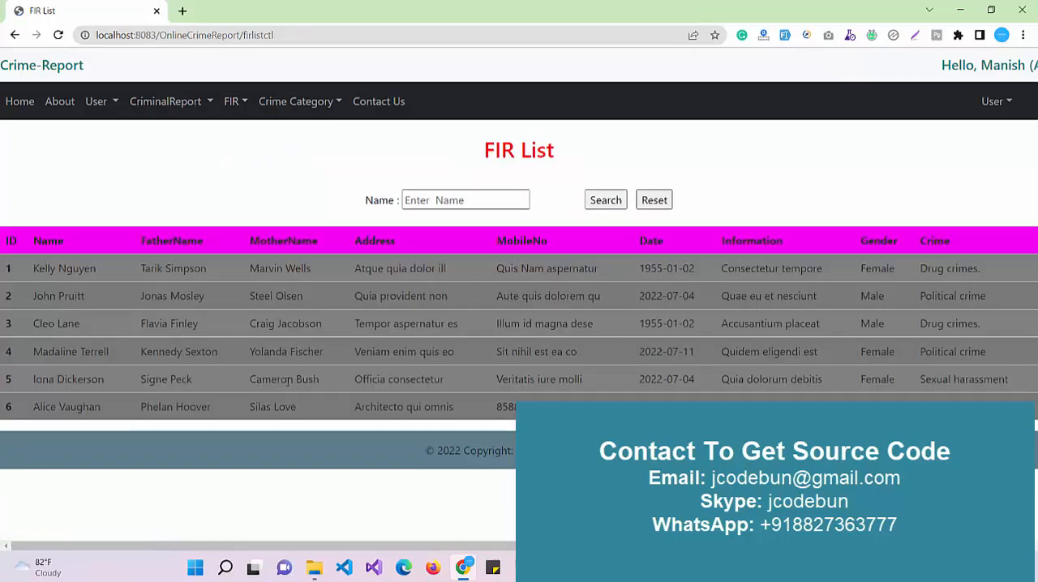
click(165, 101)
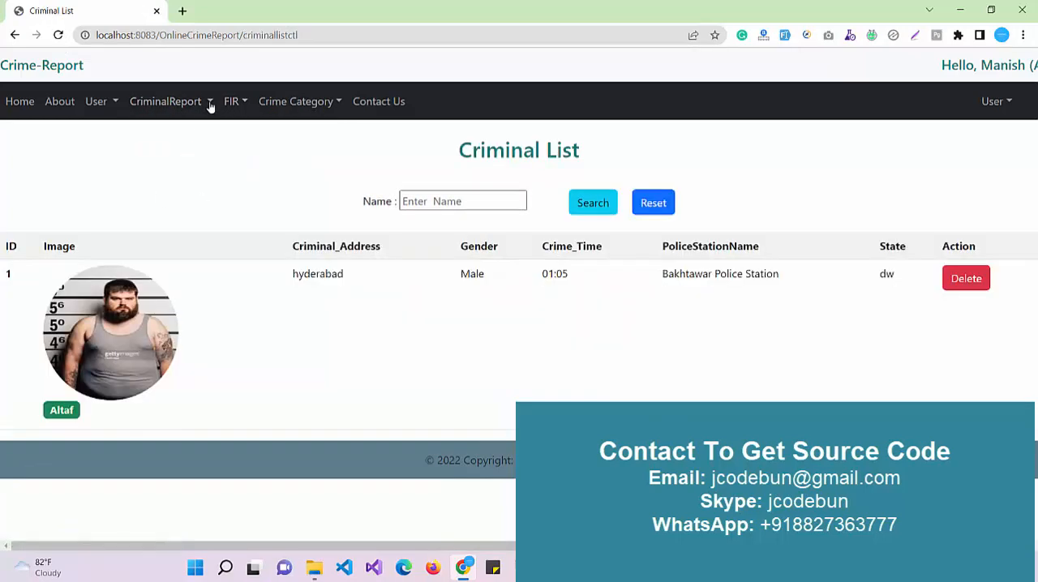
click(230, 101)
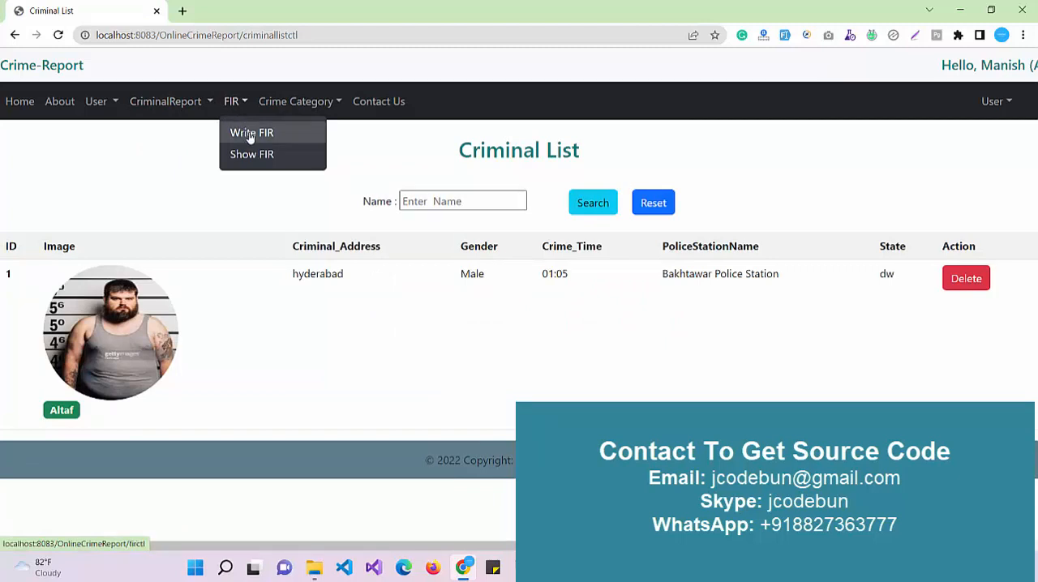
click(165, 101)
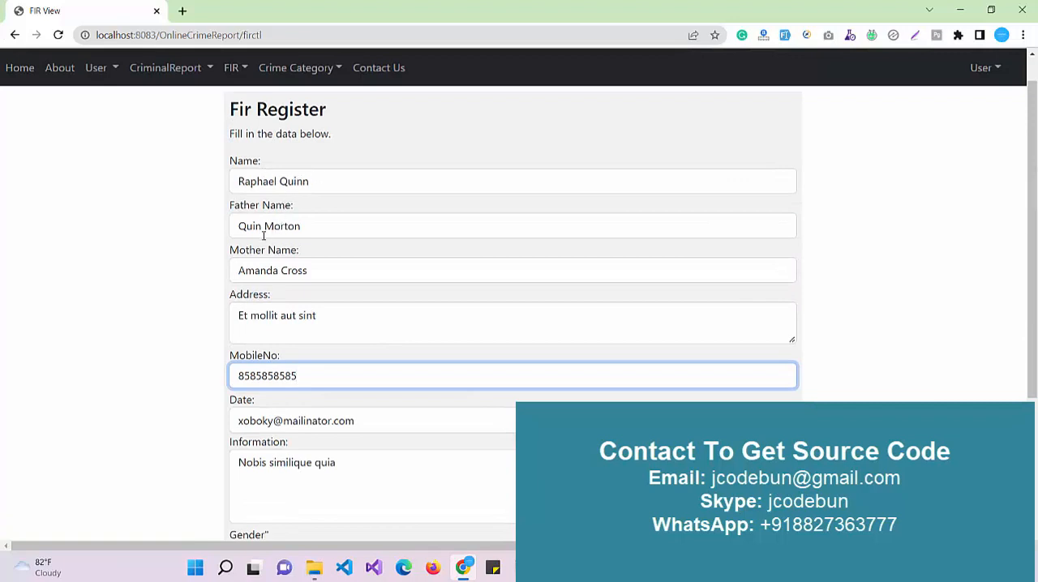
scroll(down, 3)
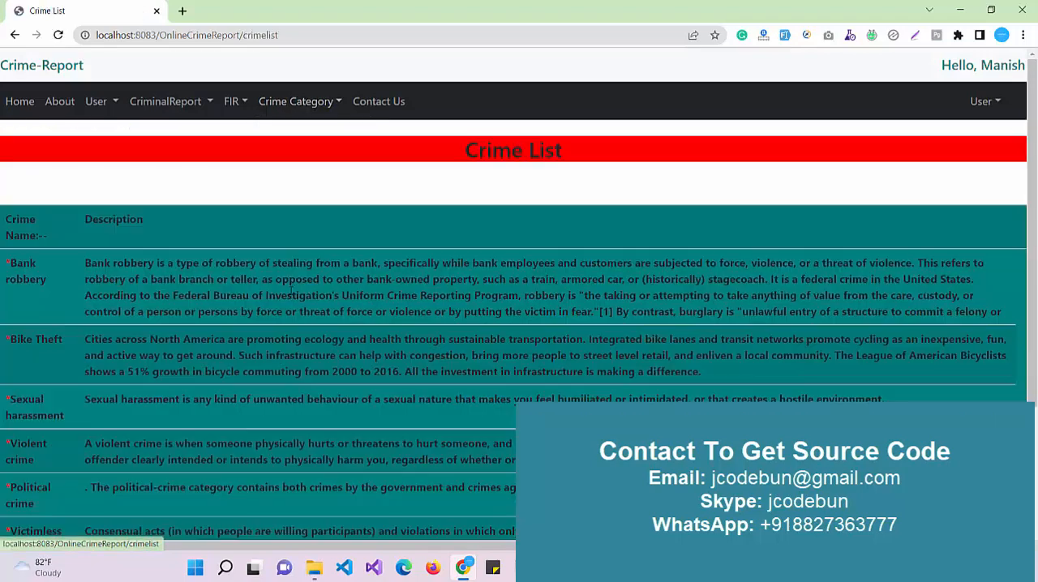
Check the FIR list, then add a crime category 'new crime cat' with a description
scroll(down, 3)
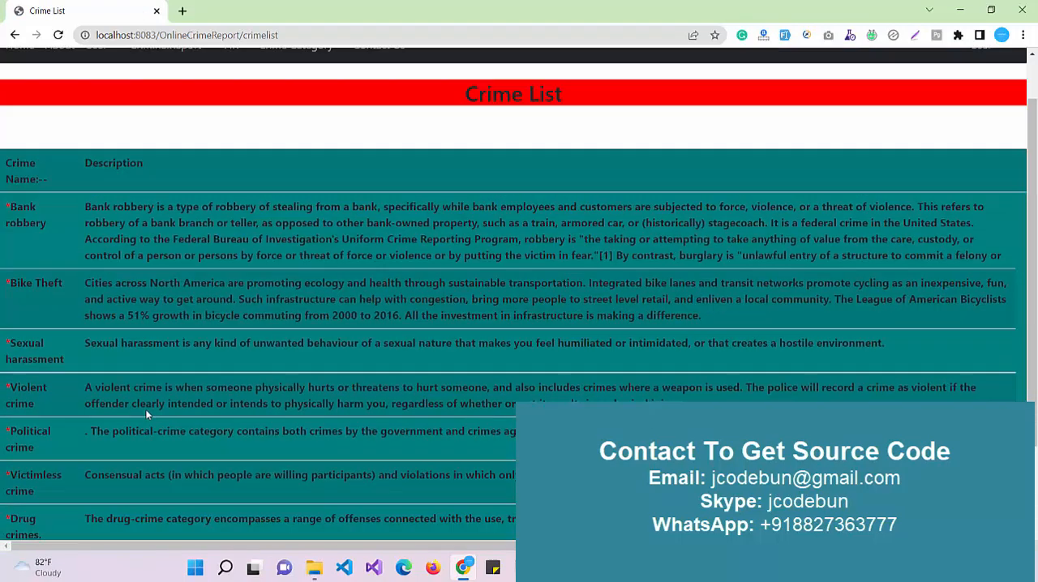
click(234, 100)
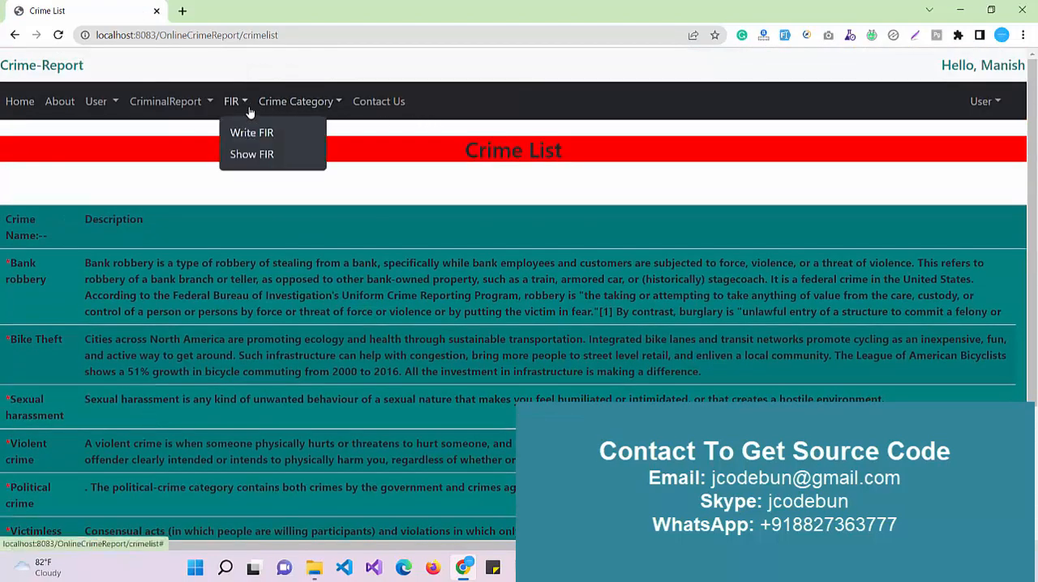
click(251, 154)
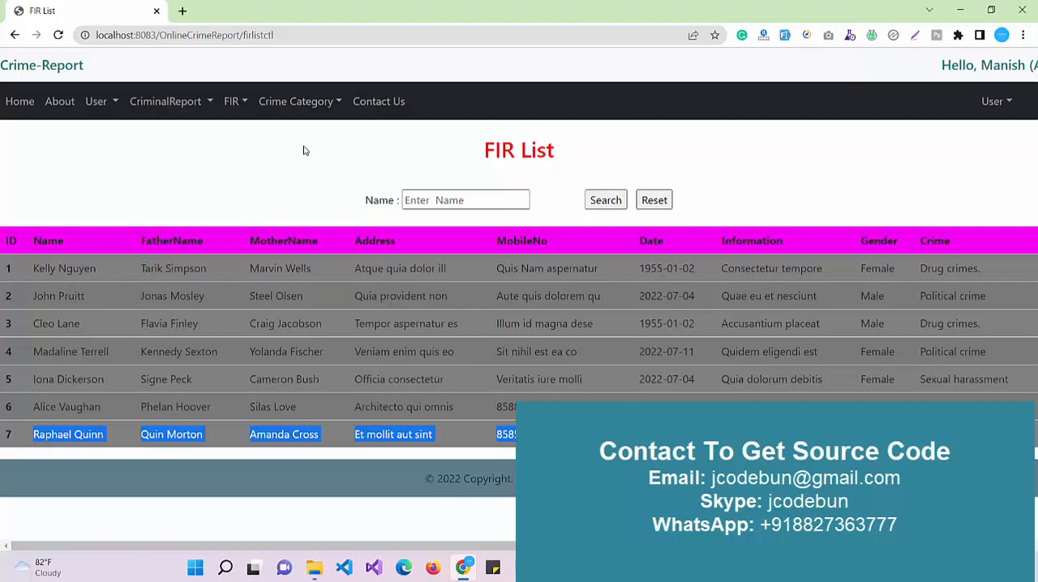
click(295, 101)
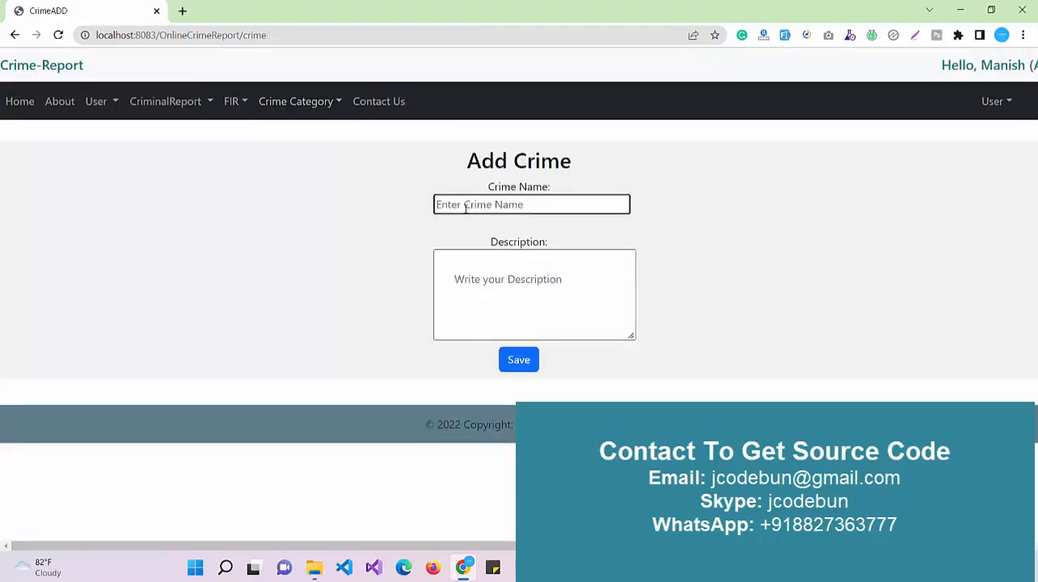
text(new crime cat)
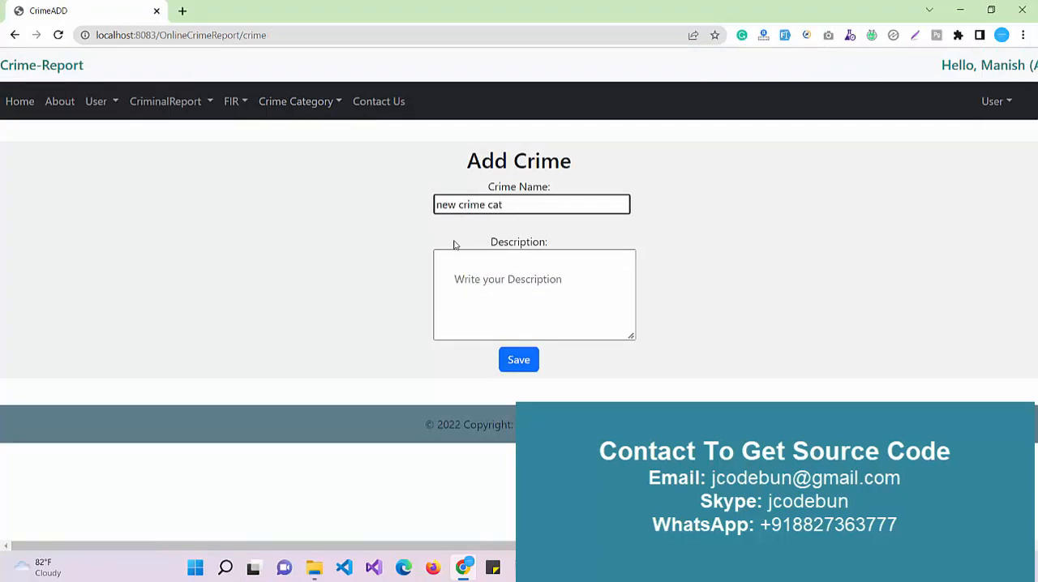
click(519, 360)
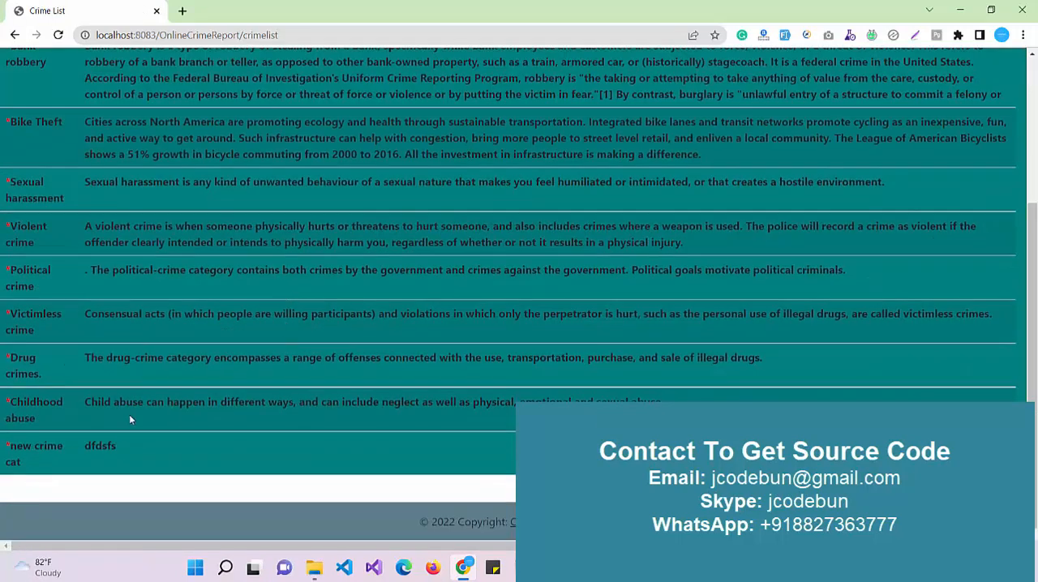
click(230, 100)
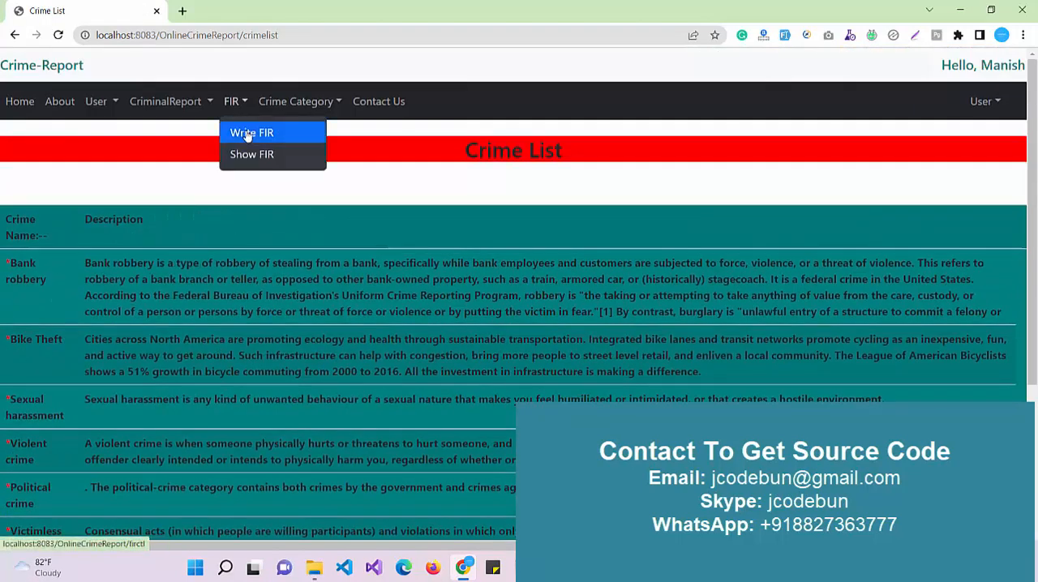
Fill a criminal report for Rashad Vazquezzz with address 'dfgfdg' and the phone image as photo
click(252, 133)
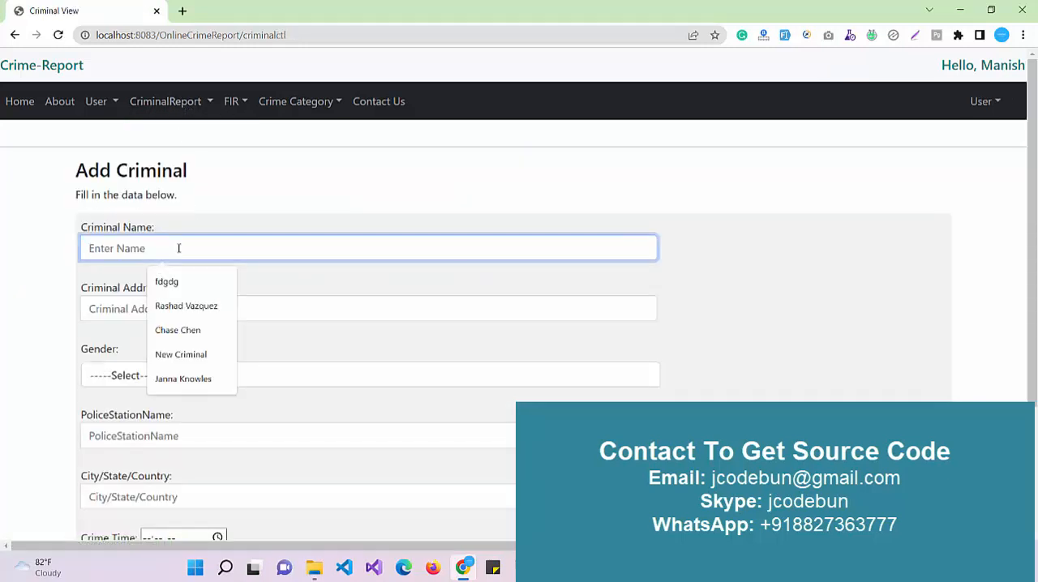
click(185, 305)
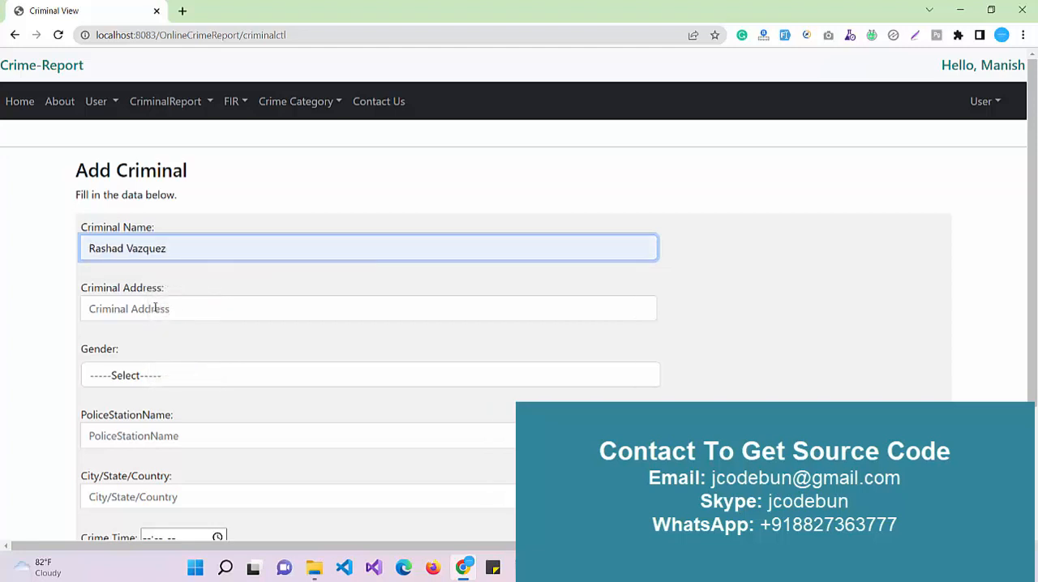
text(zz)
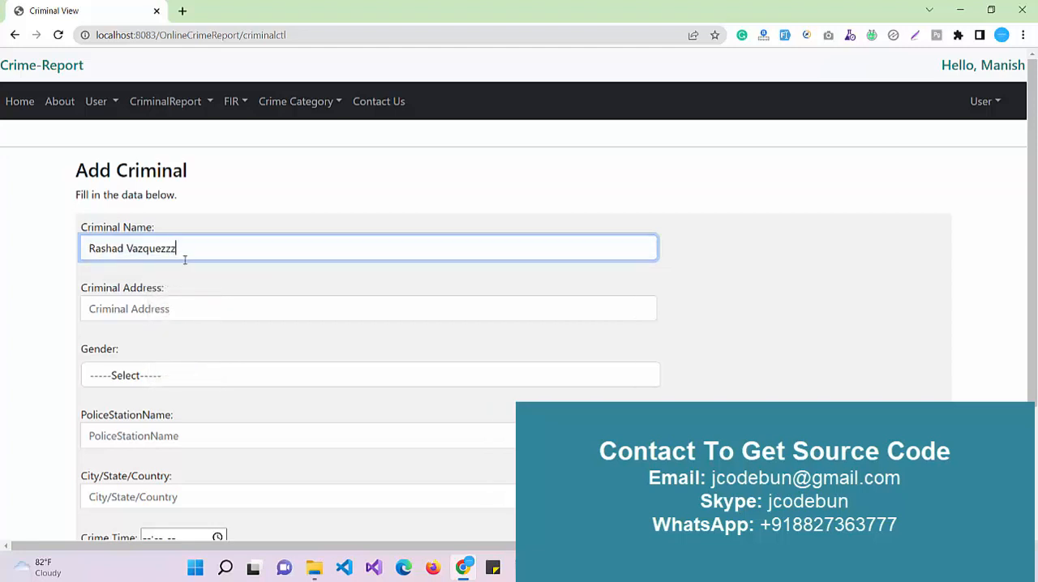
text(dfgfdg)
click(368, 496)
text(dgdgs fdgdfg)
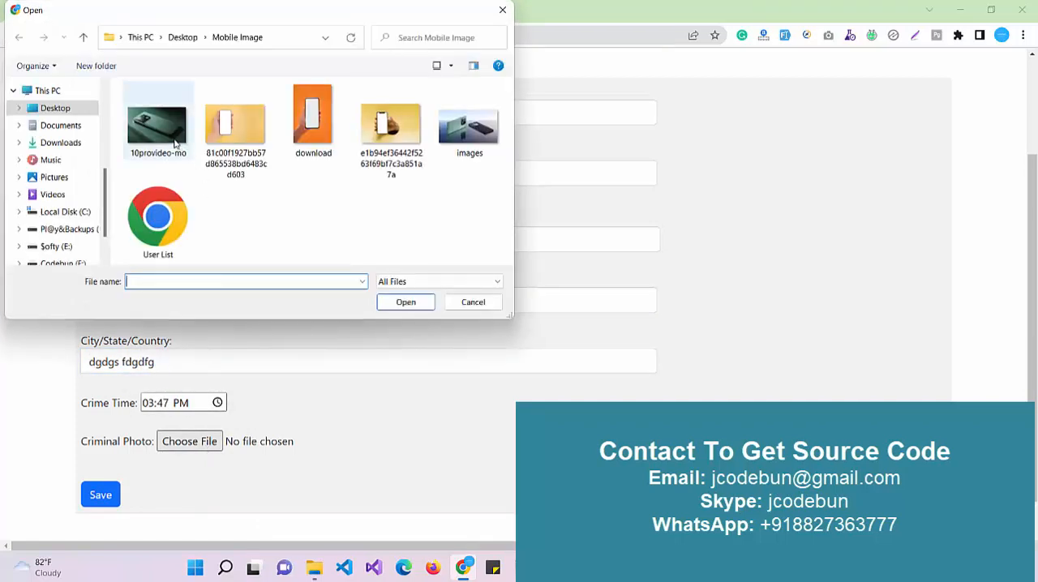
click(158, 120)
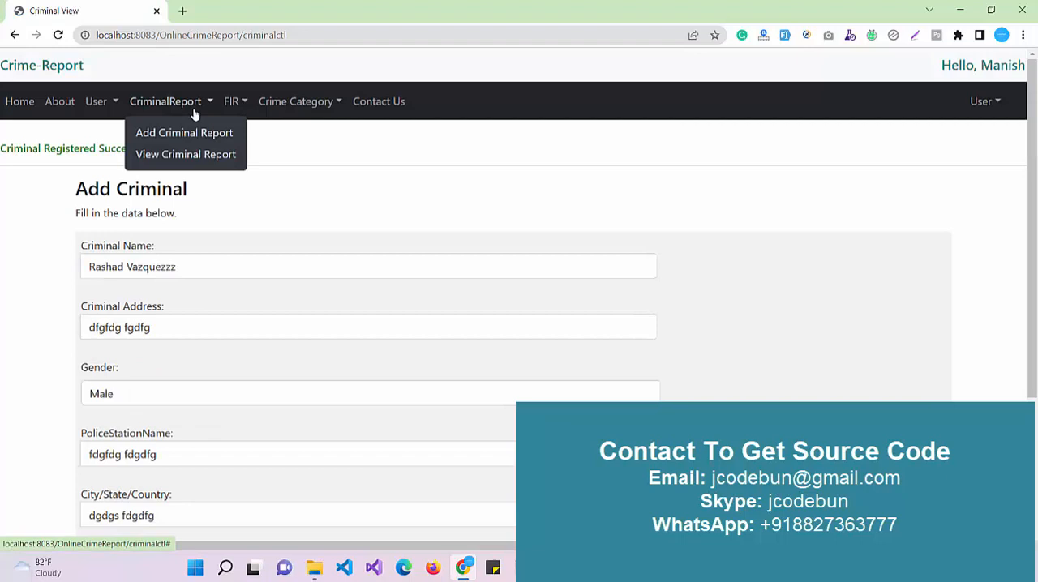
View the criminal list and reset the name search to show Rashad Vazquezzz with Altaf
click(185, 154)
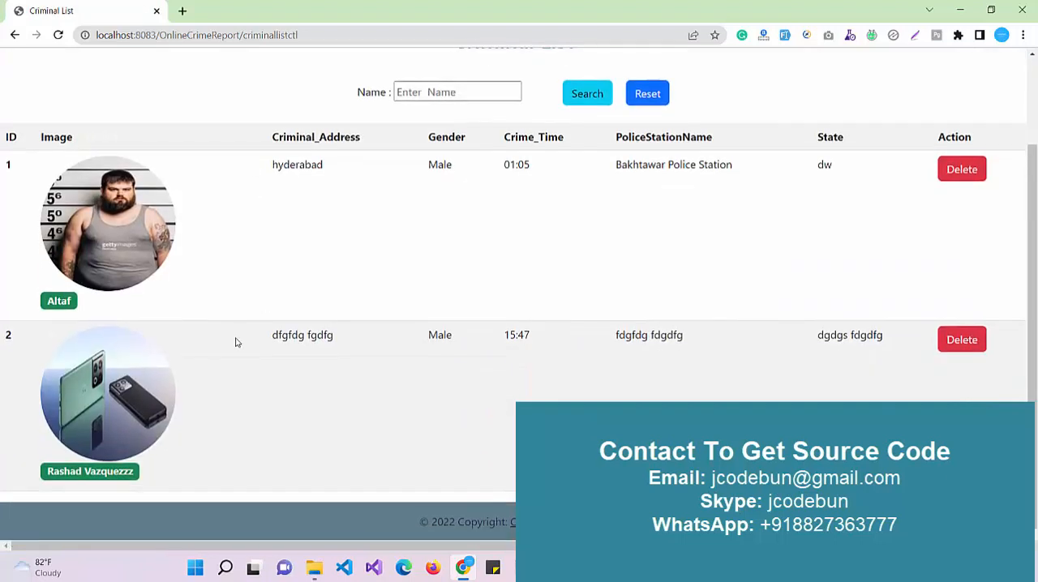
mouse_move(441, 386)
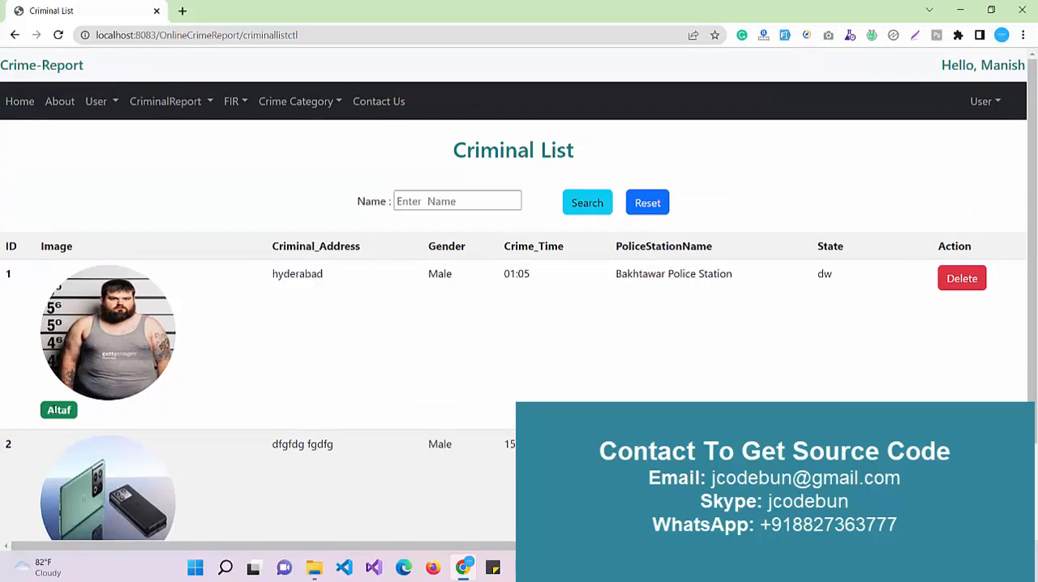
click(457, 201)
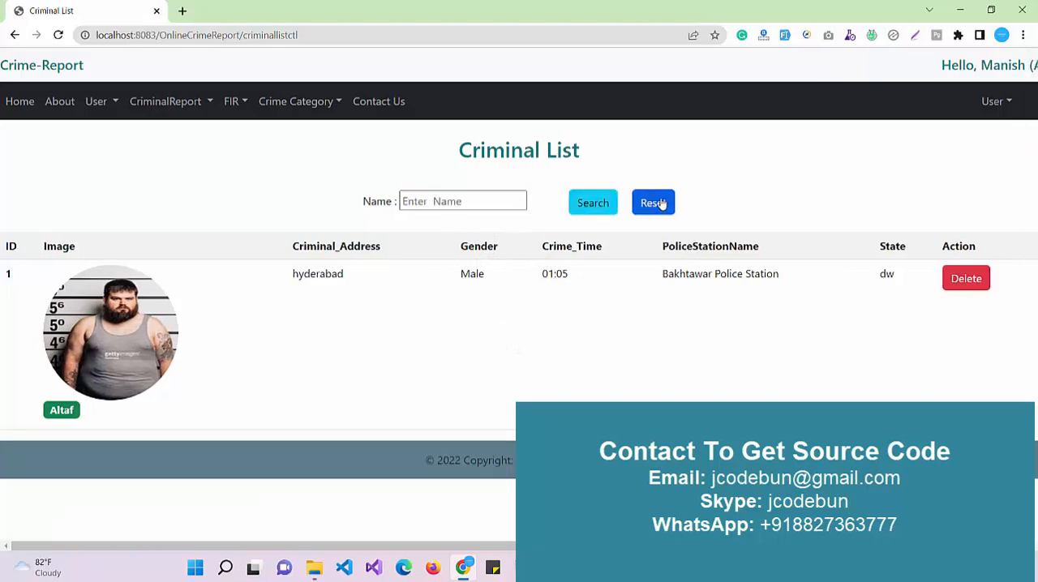
click(982, 100)
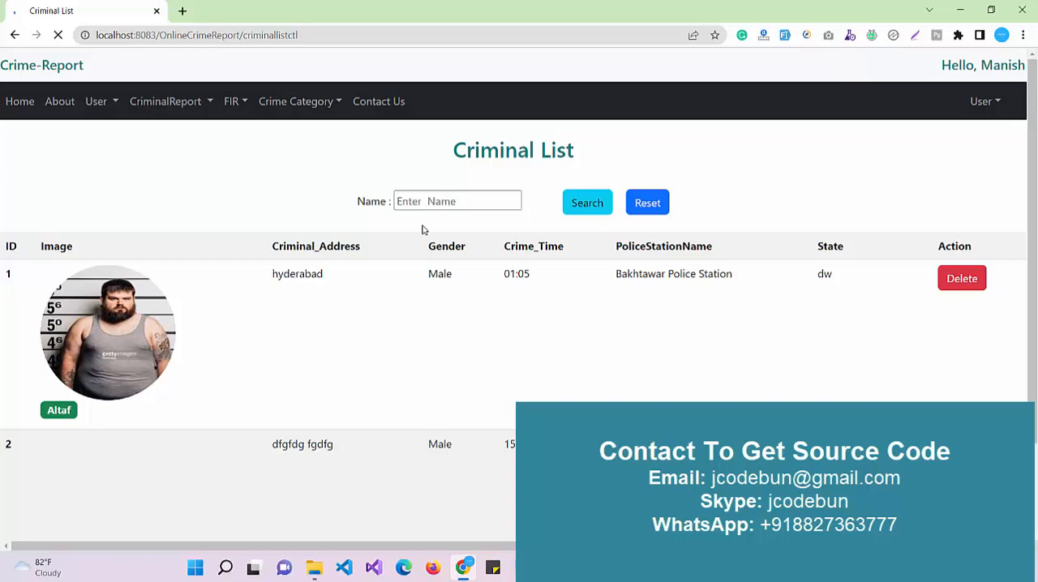
Log out of the admin account and sign in with a regular user's email copied from the database
click(982, 100)
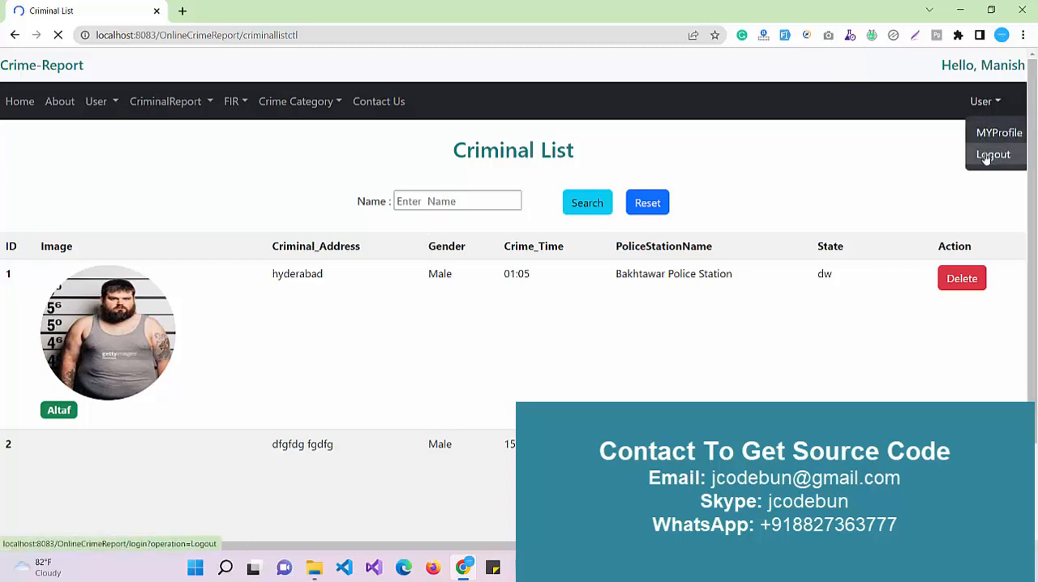
click(992, 154)
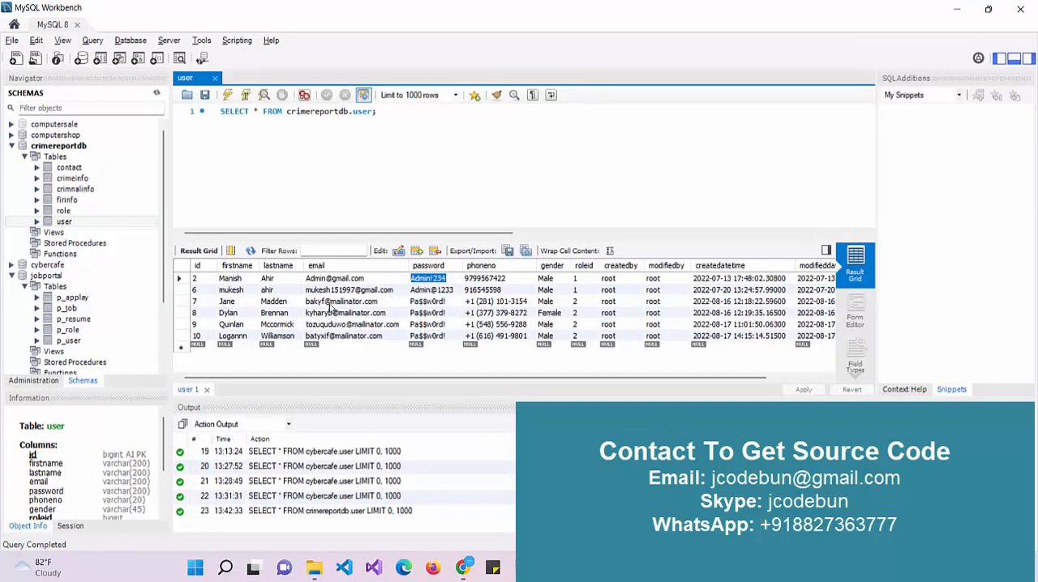
click(340, 302)
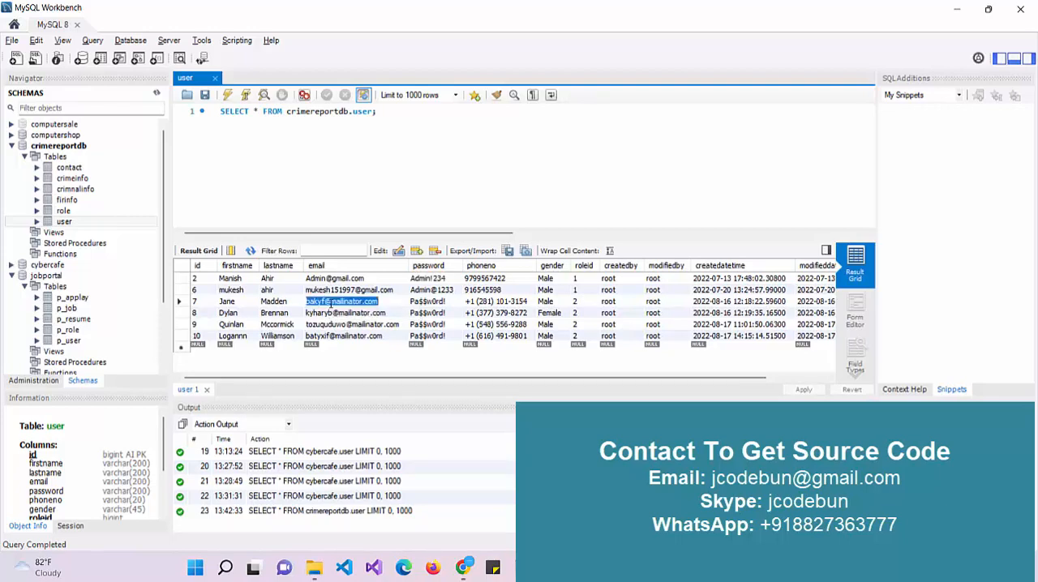
mouse_move(484, 311)
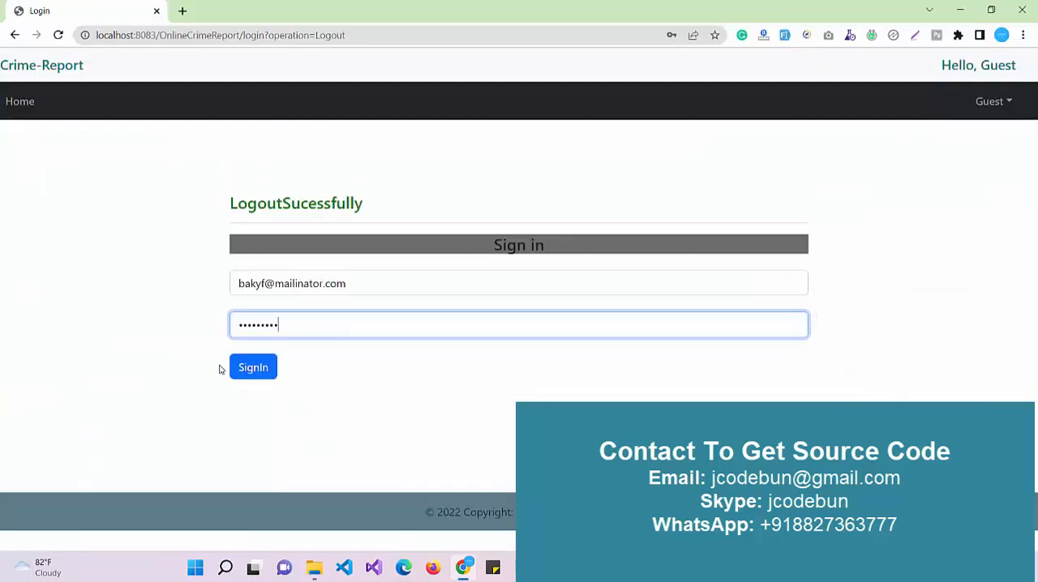
click(253, 367)
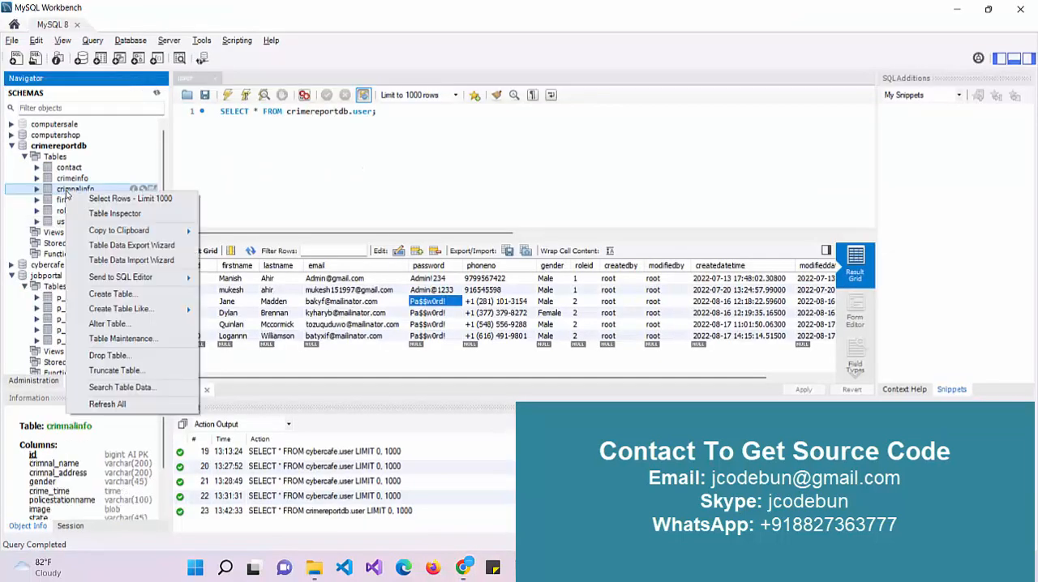
Show the rows of the criminalinfo and crimeinfo tables in MySQL Workbench
click(130, 198)
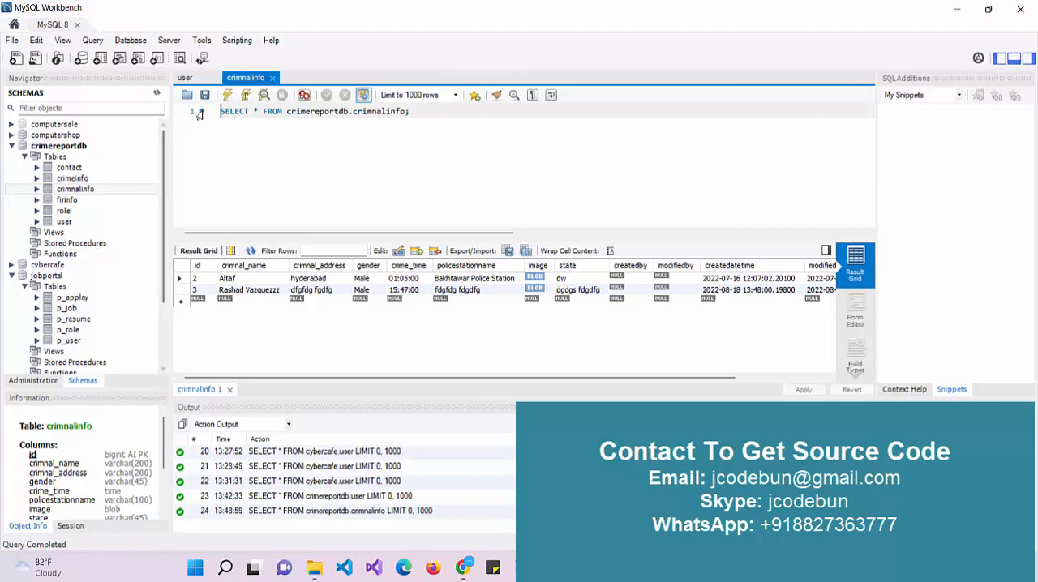
right_click(71, 178)
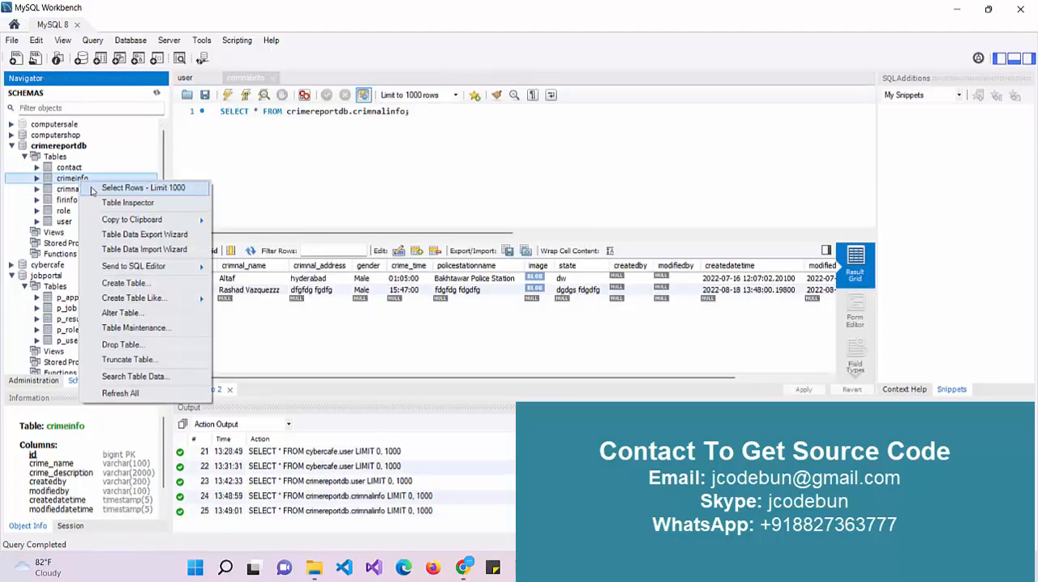
click(143, 188)
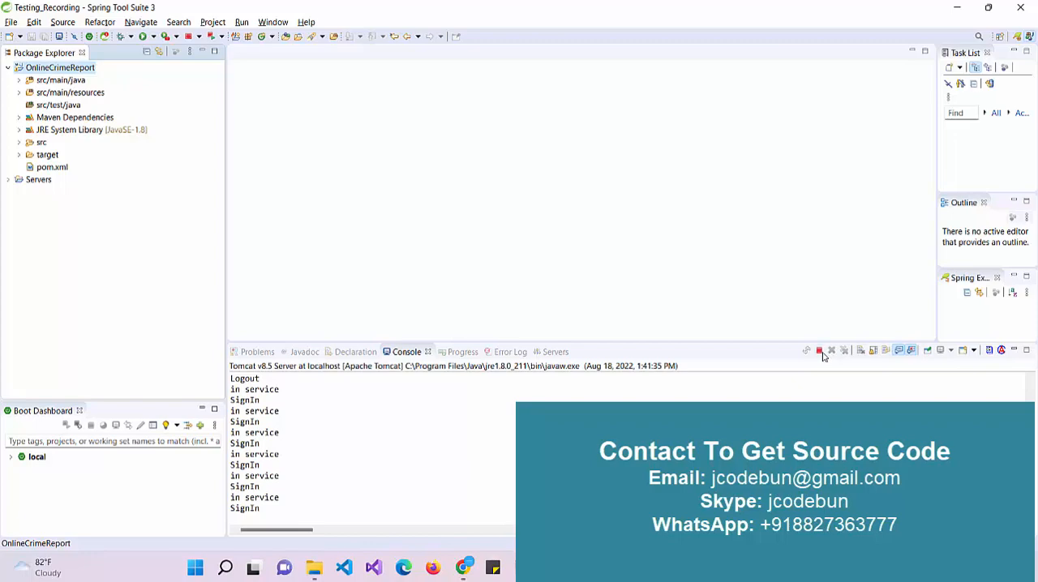
Run the OnlineCrimeReport project on the Tomcat v8.5 Server at localhost
right_click(61, 68)
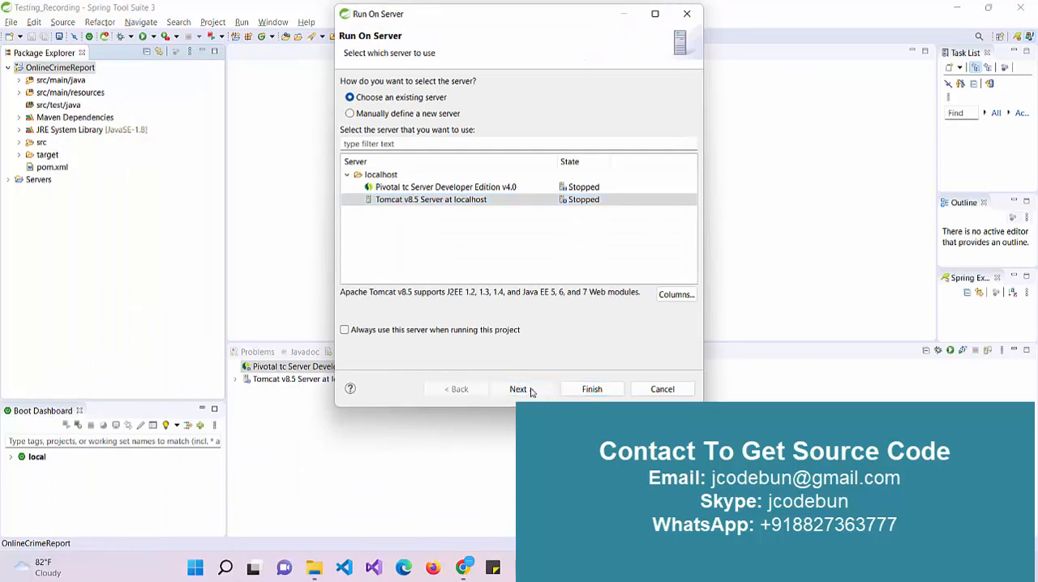
click(590, 389)
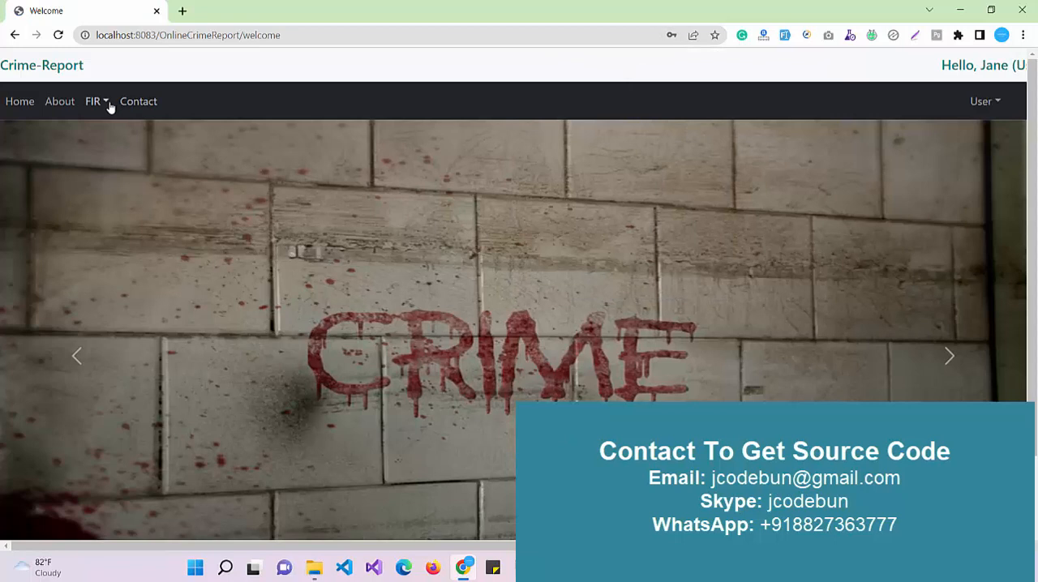
View Jane's one-entry FIR list, then reset the FIR registration form to empty
click(92, 100)
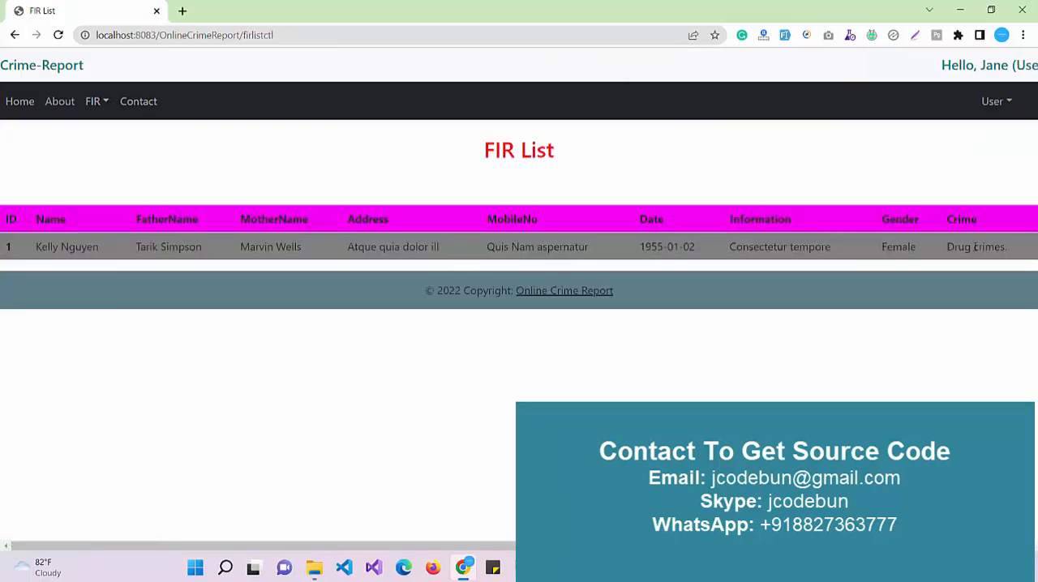
mouse_move(947, 80)
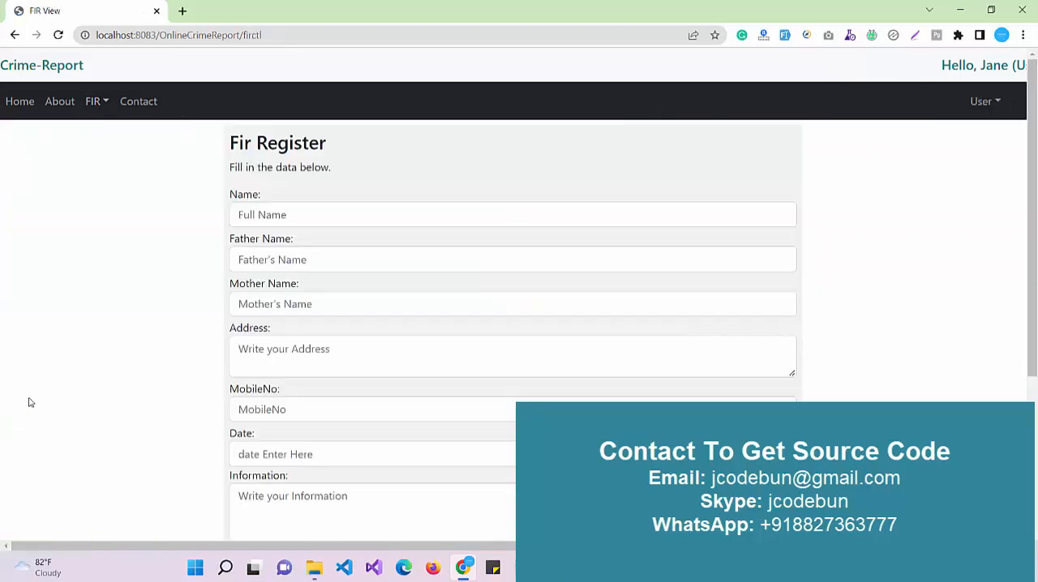
mouse_move(699, 94)
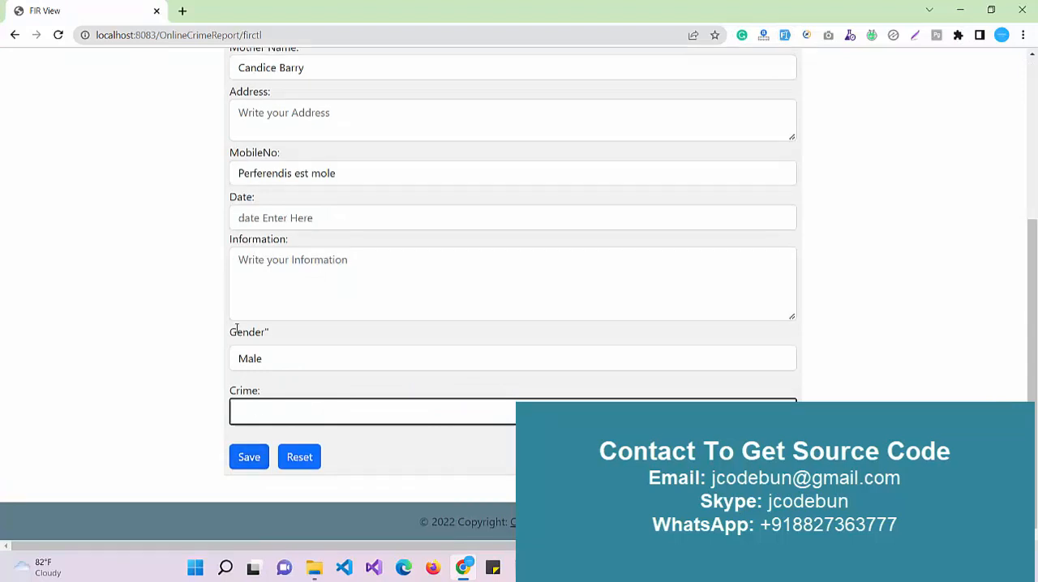
click(250, 457)
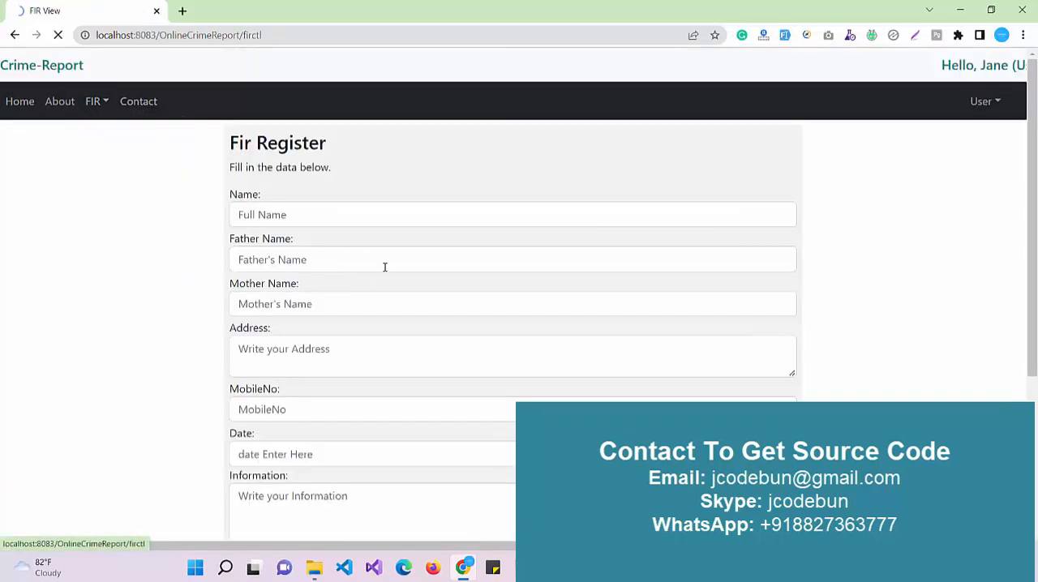
Fill the FIR form with placeholder name text ('dsfsdf sdfsdf') for a bike theft report and save it
click(512, 214)
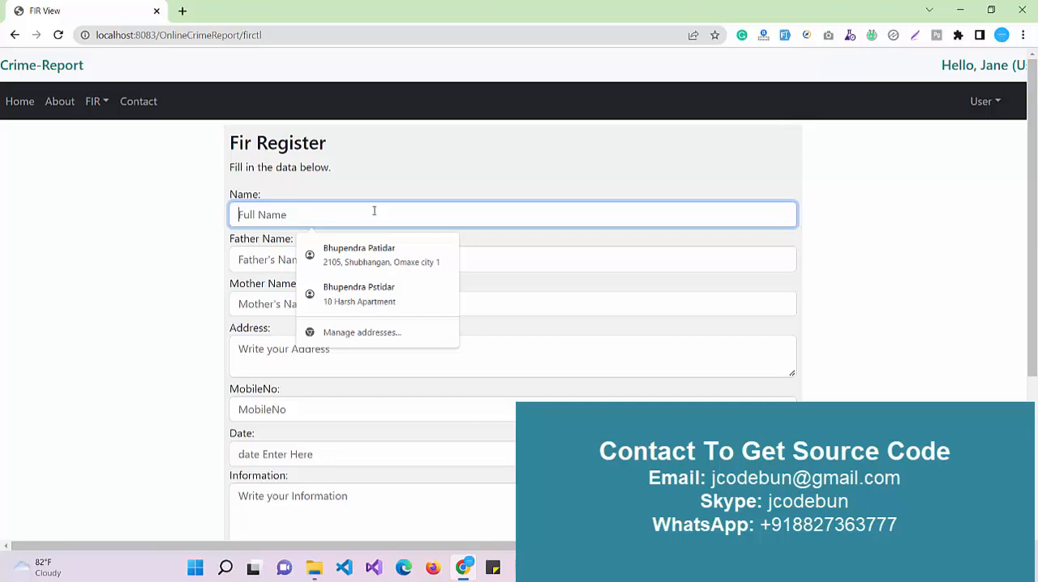
text(d)
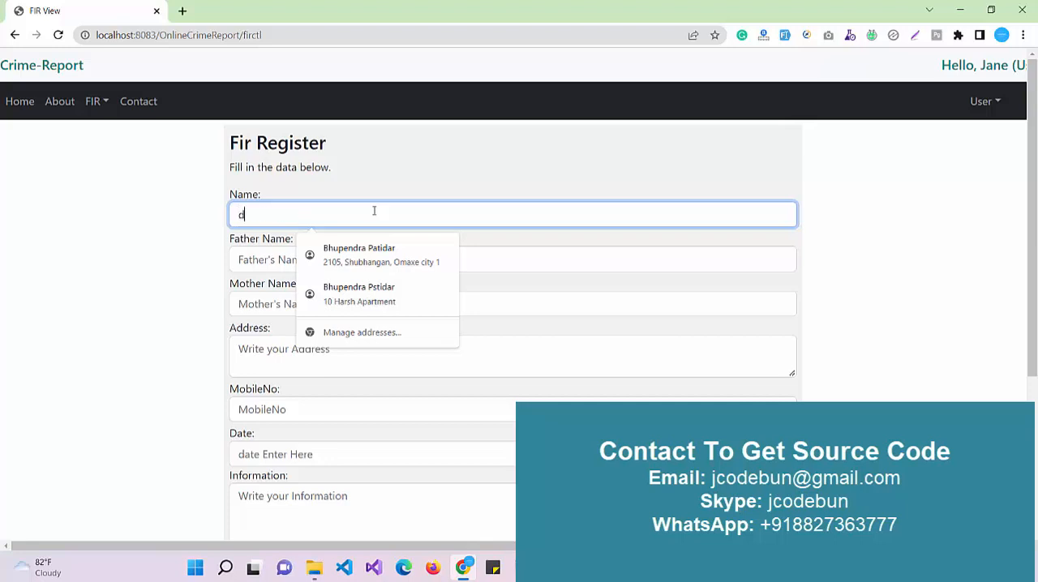
text(dsfsdfs)
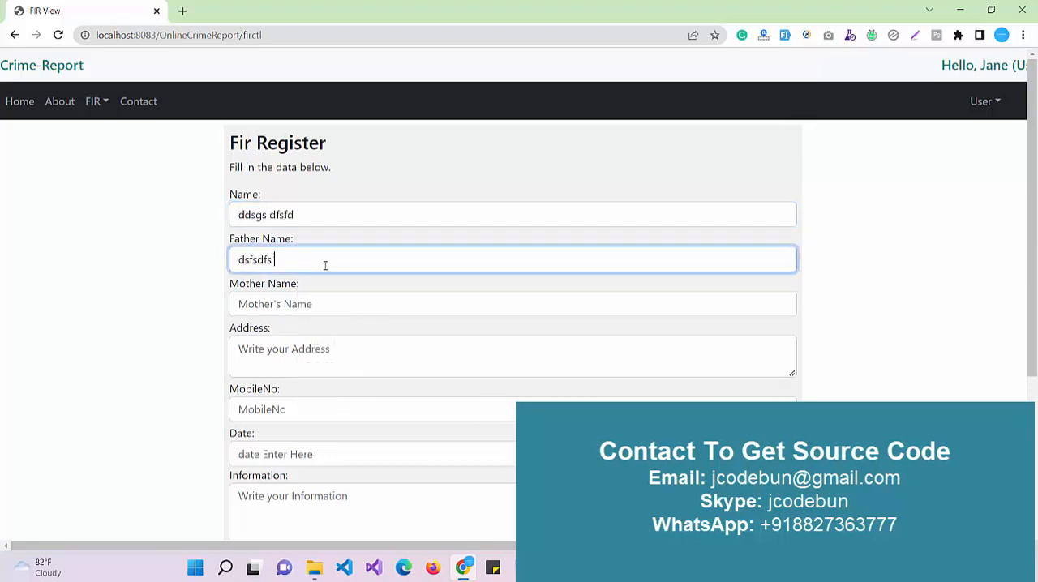
text(dsfsdf sdfsdf)
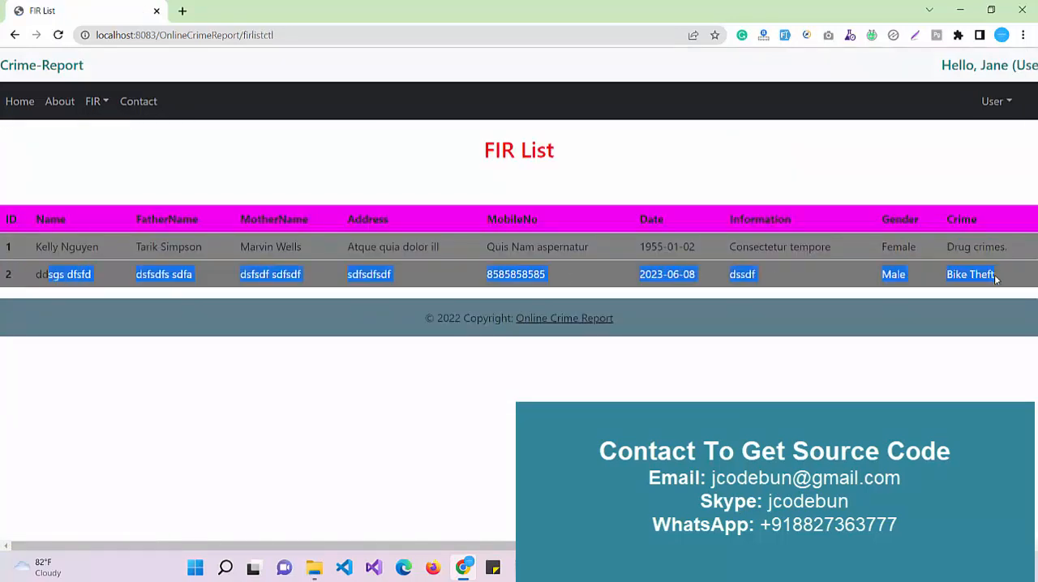
Log Jane out so the guest welcome page shows, then advance its slideshow
click(993, 100)
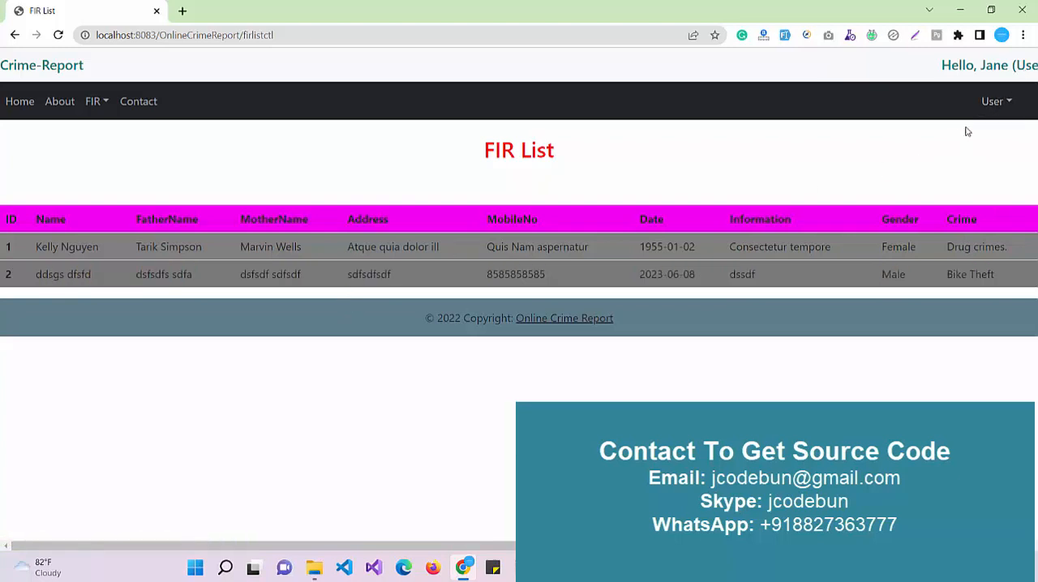
click(992, 101)
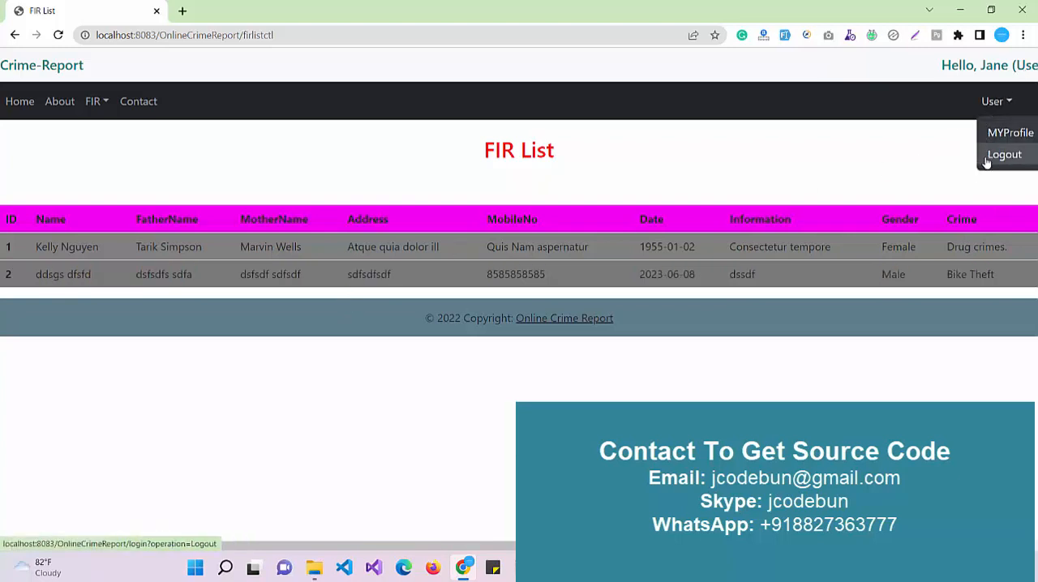
click(1004, 154)
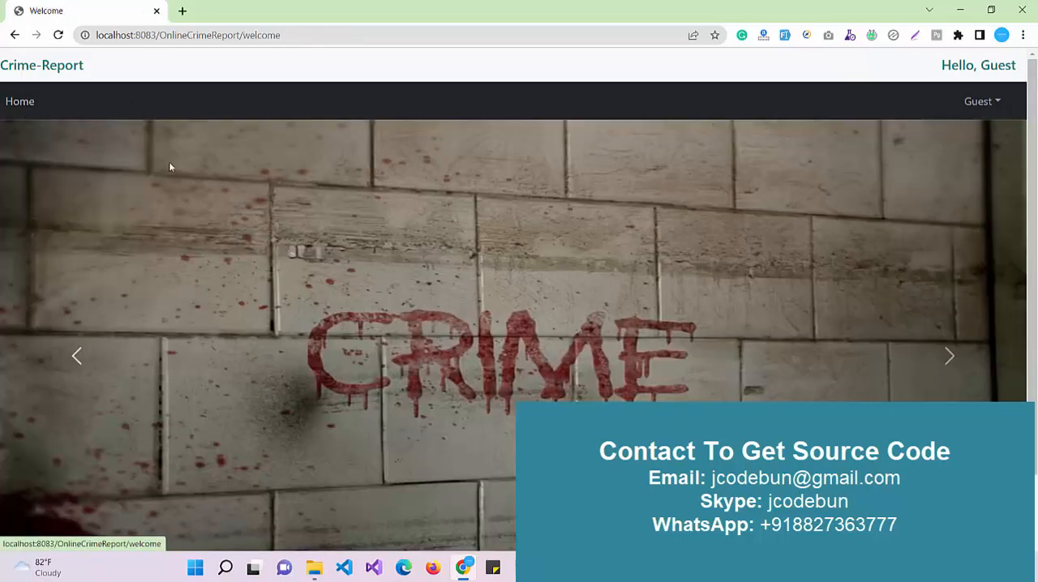
click(948, 357)
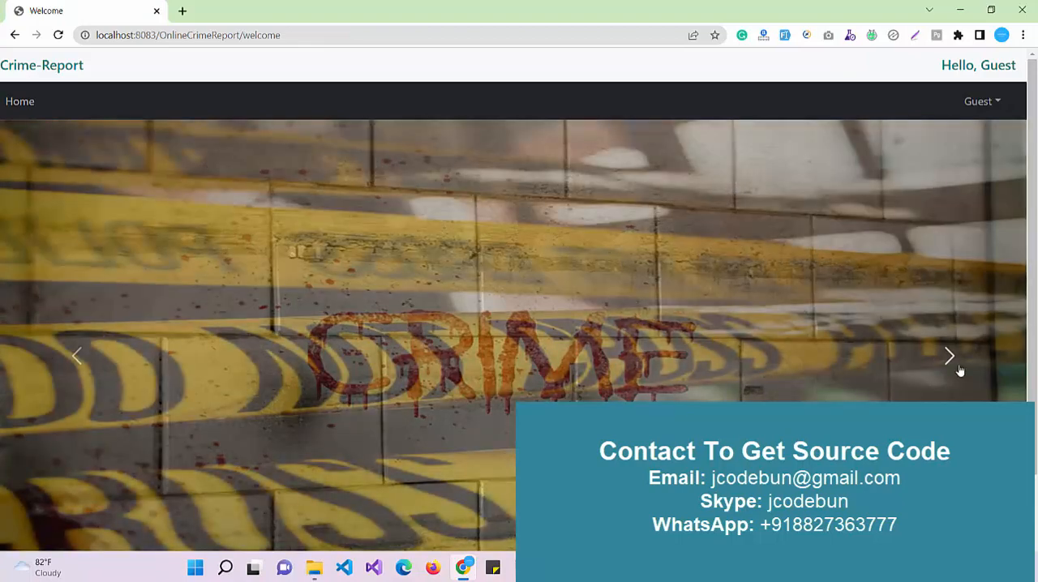
click(949, 357)
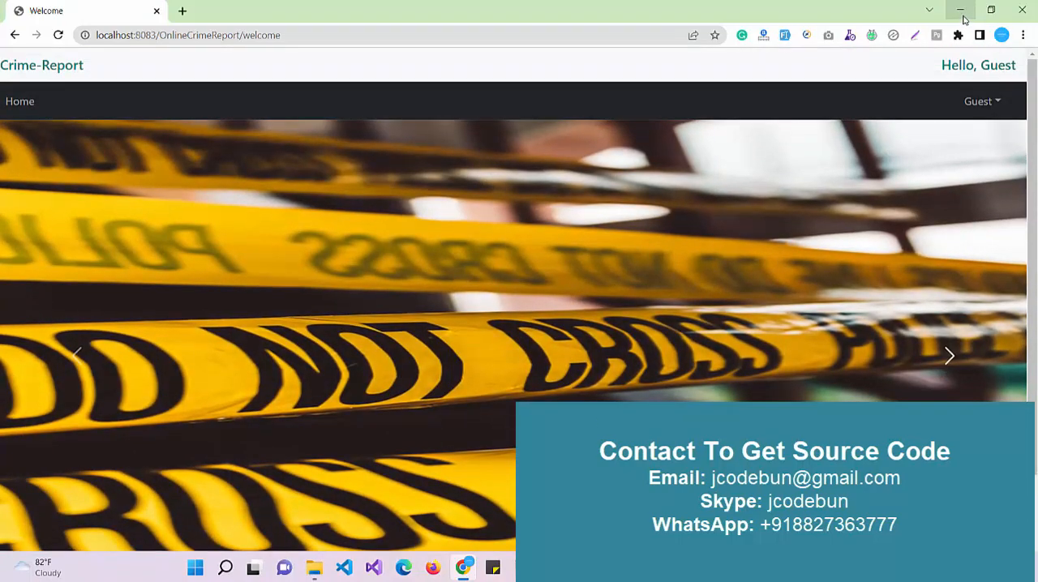